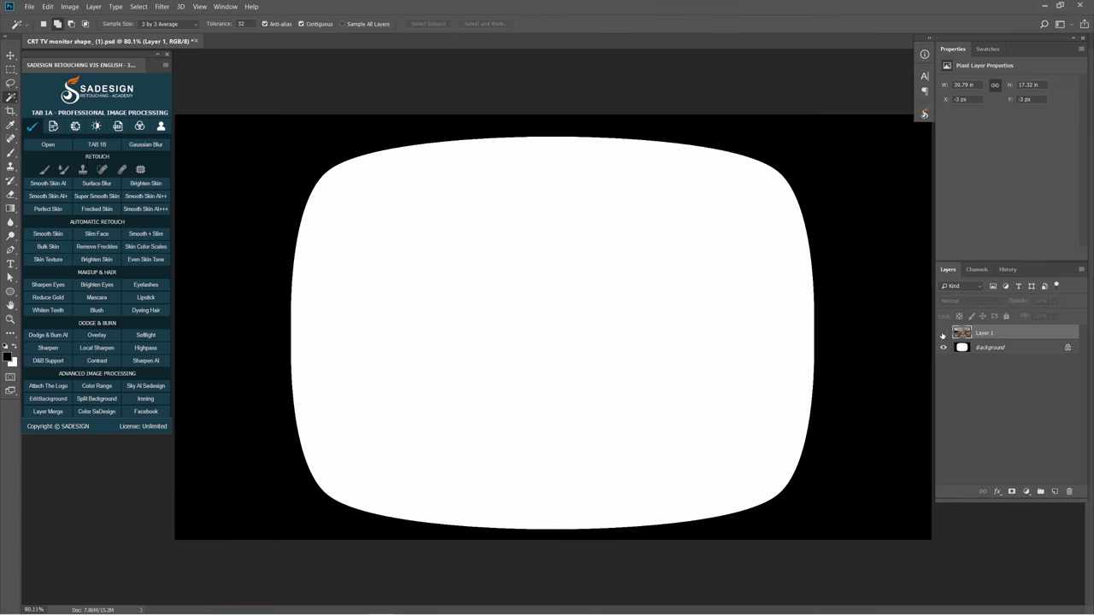
- Move the store photo (Layer 1) beneath Layer 0 and convert it to a smart object
click(944, 333)
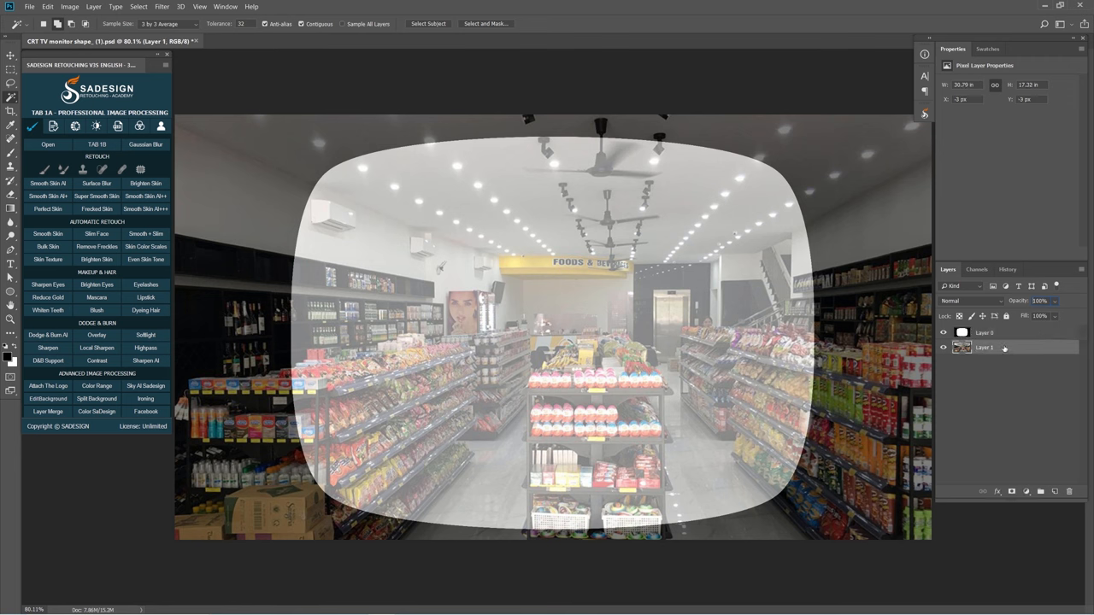
right_click(985, 347)
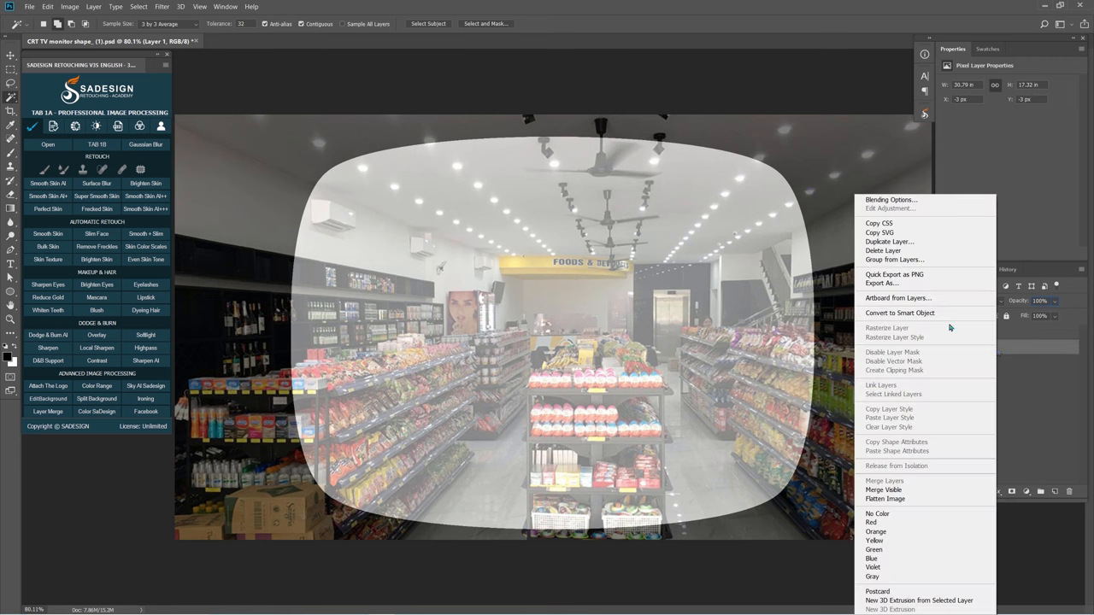
click(900, 312)
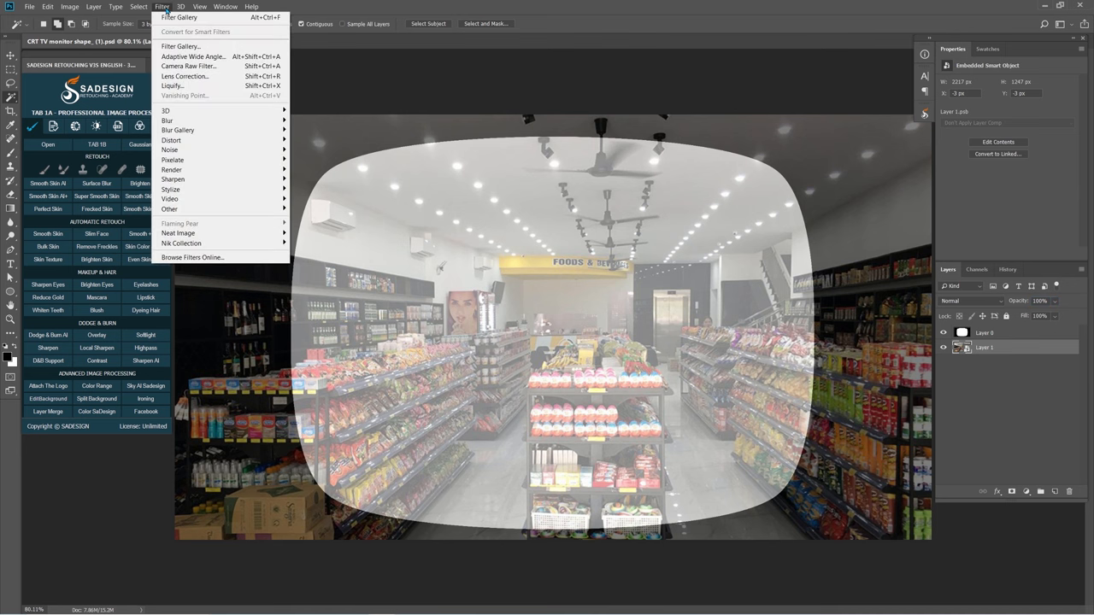
- Apply Lens Correction with Remove Distortion -50, Vignette Amount -100 and Scale 80%
click(186, 76)
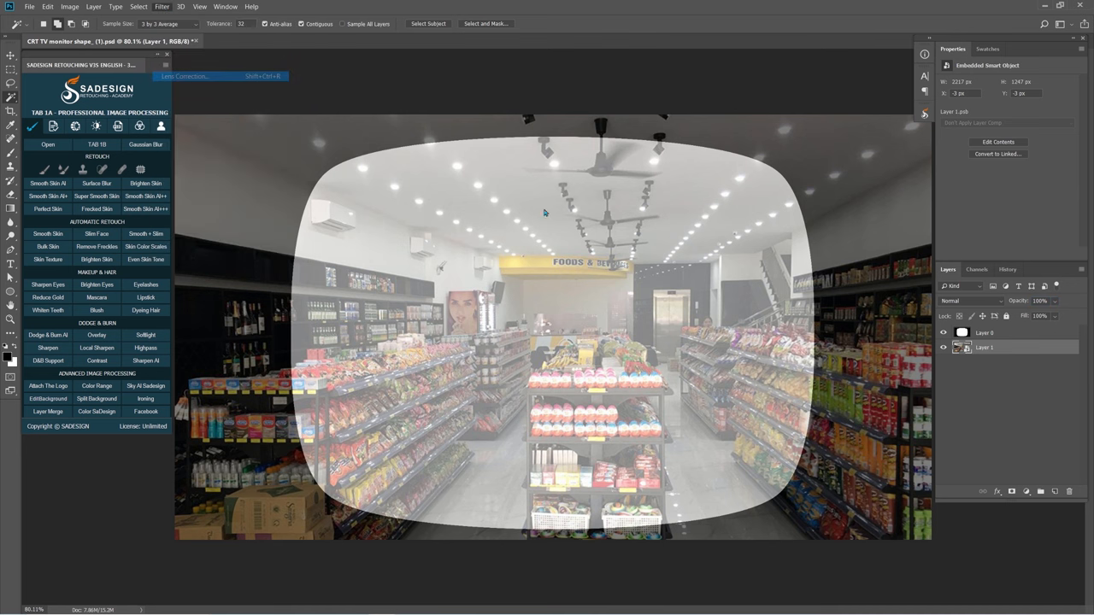
click(185, 76)
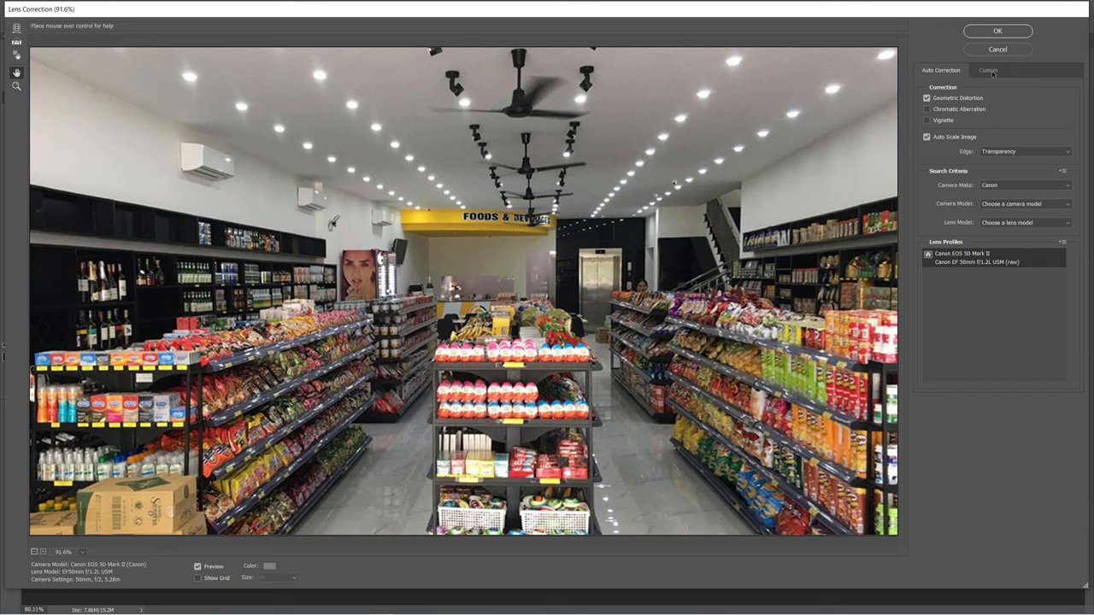
click(988, 70)
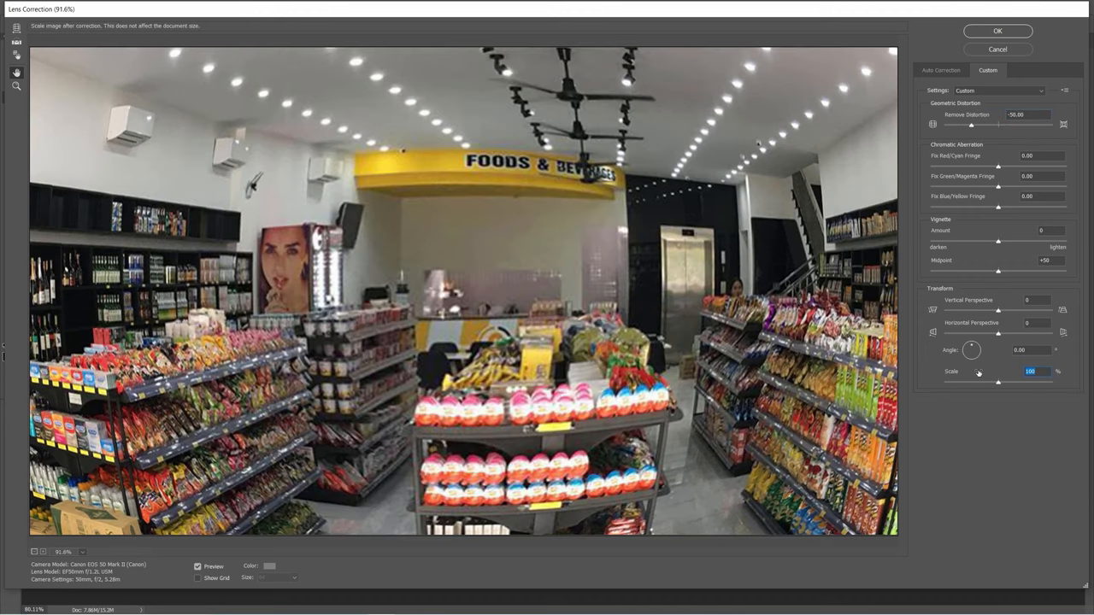
drag(998, 382, 977, 382)
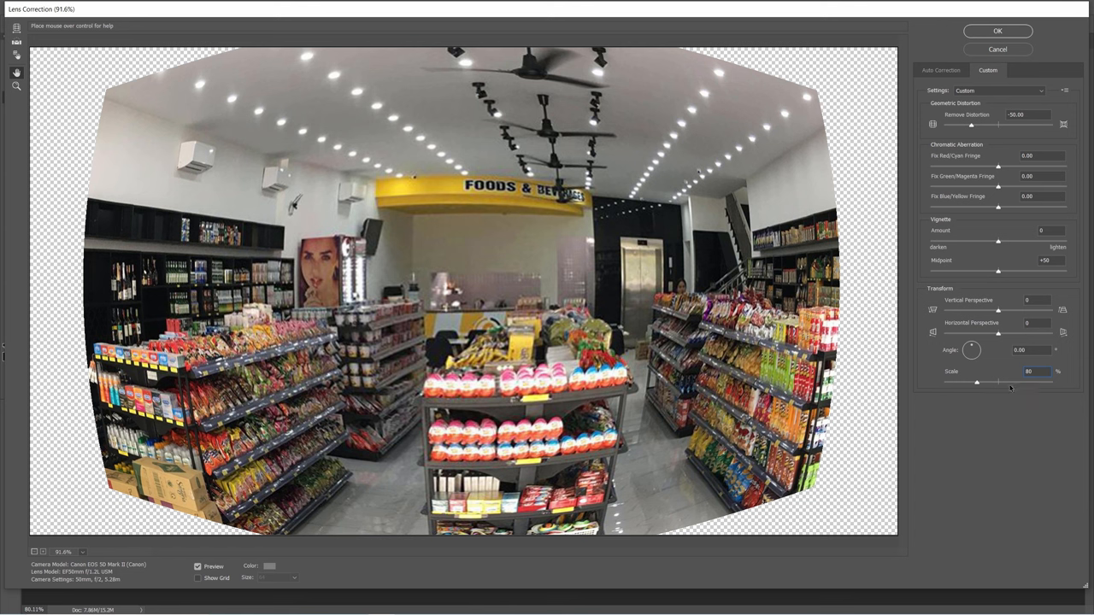
mouse_move(1022, 233)
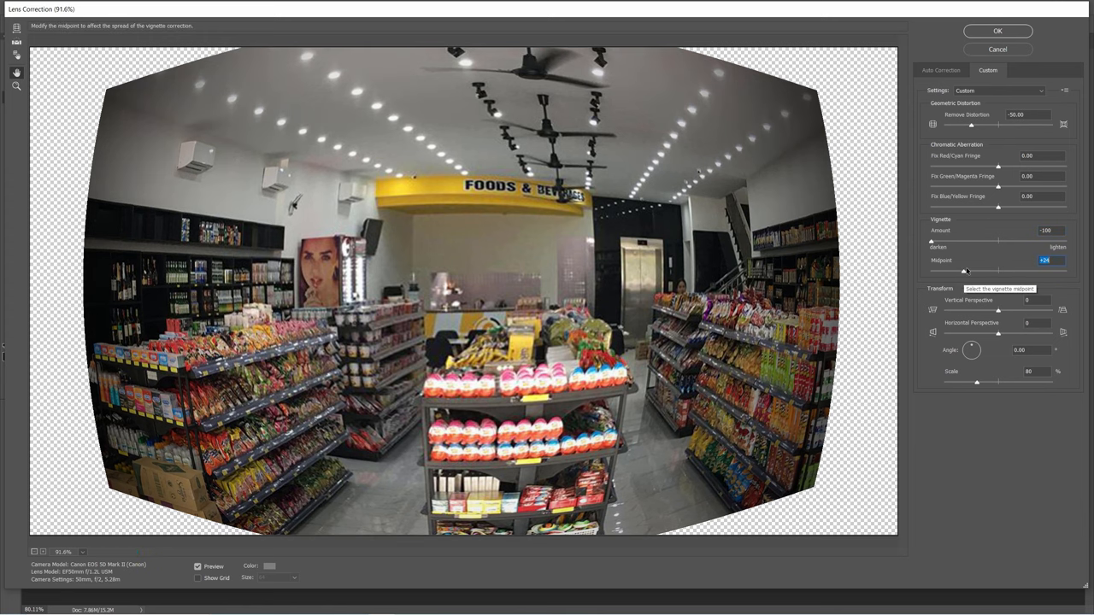
click(997, 31)
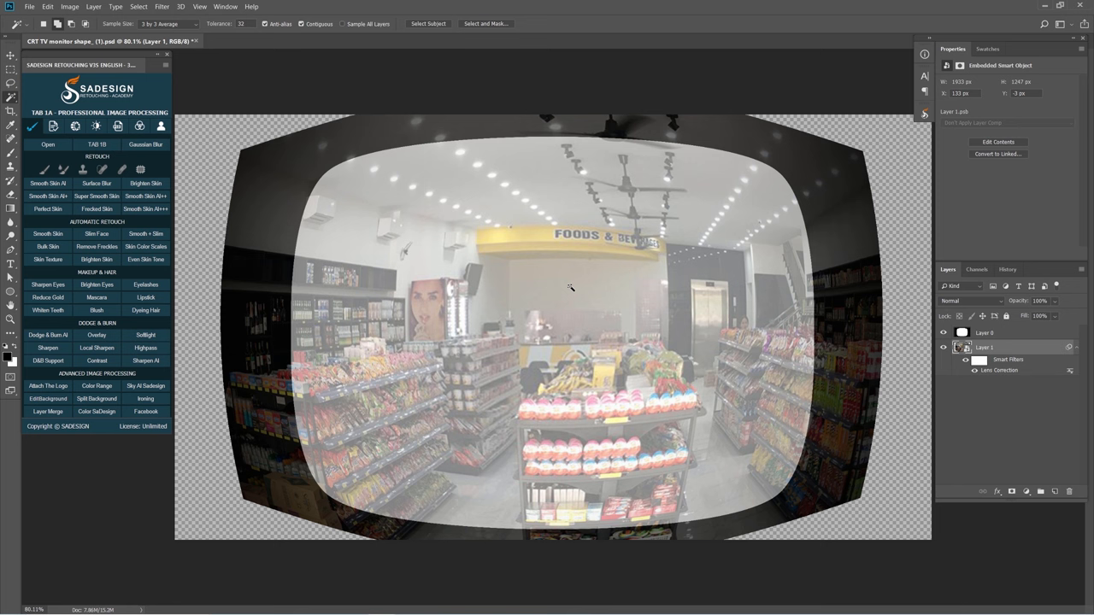
- Set Layer 0's white screen shape back to 100% opacity
key(ctrl+t)
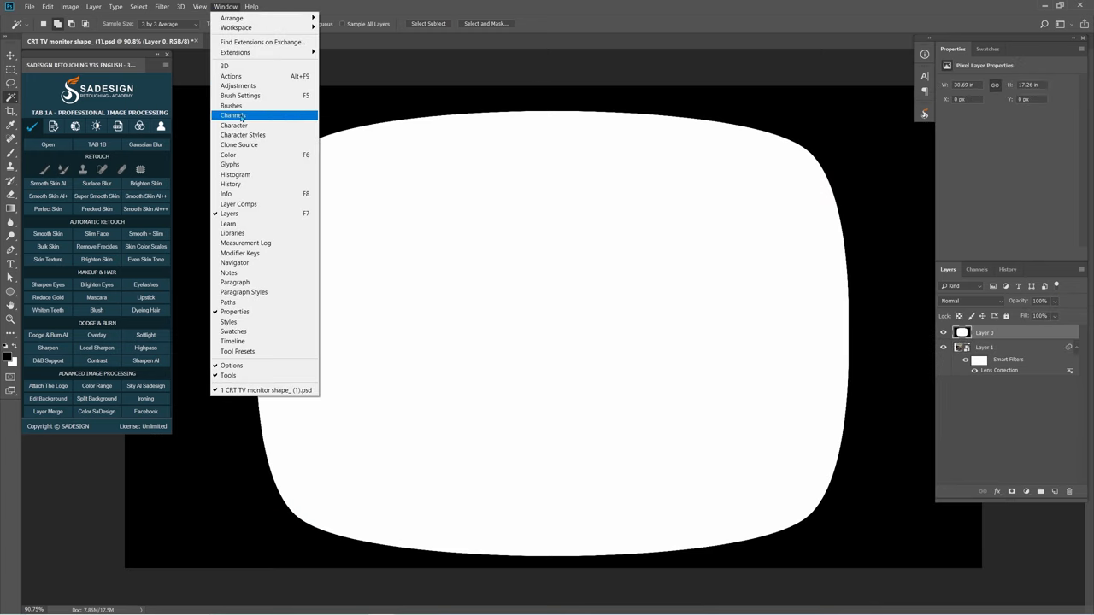
- Load the screen shape as a selection from the RGB channel and select Layer 1
click(233, 115)
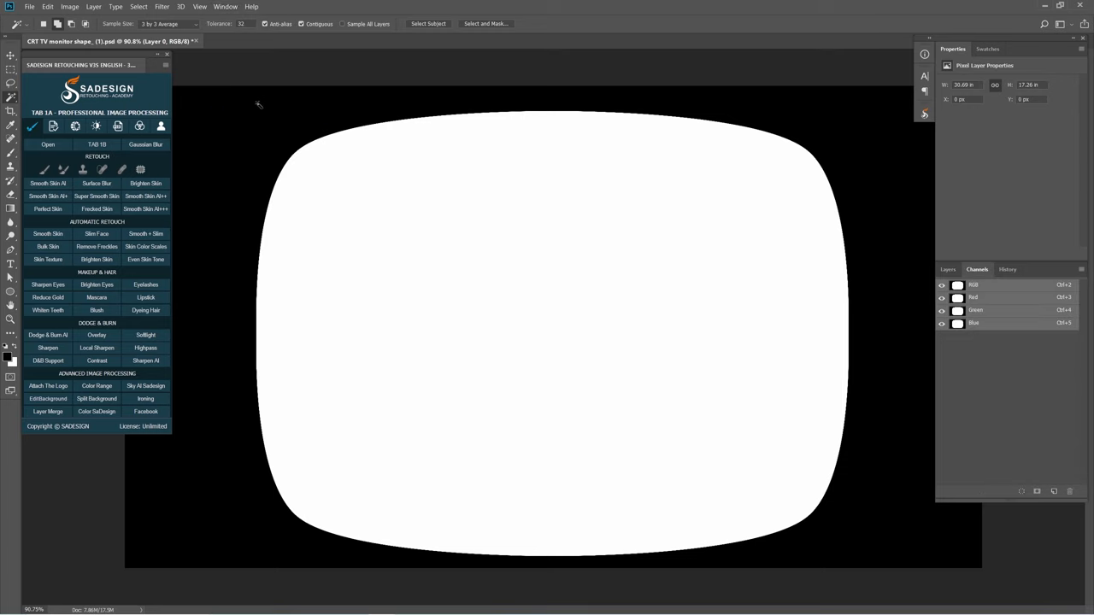
click(958, 284)
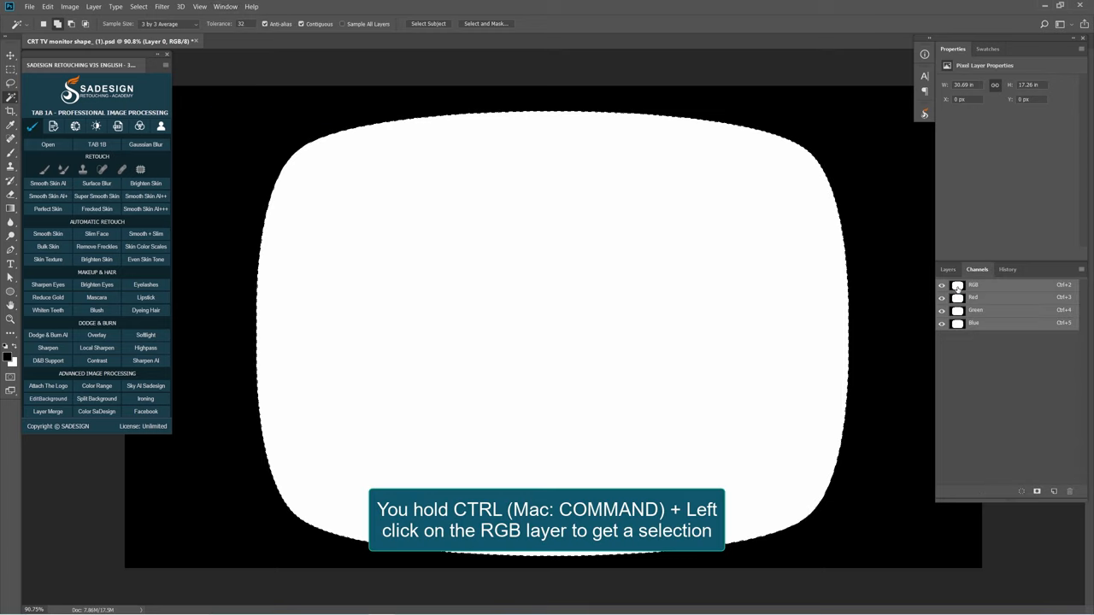
click(948, 269)
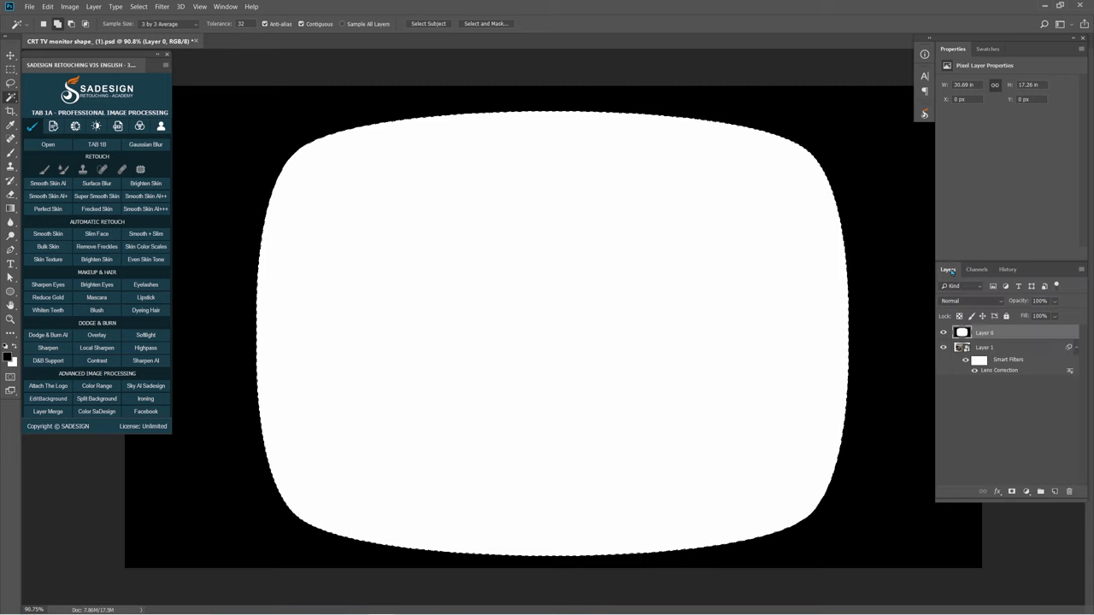
click(984, 347)
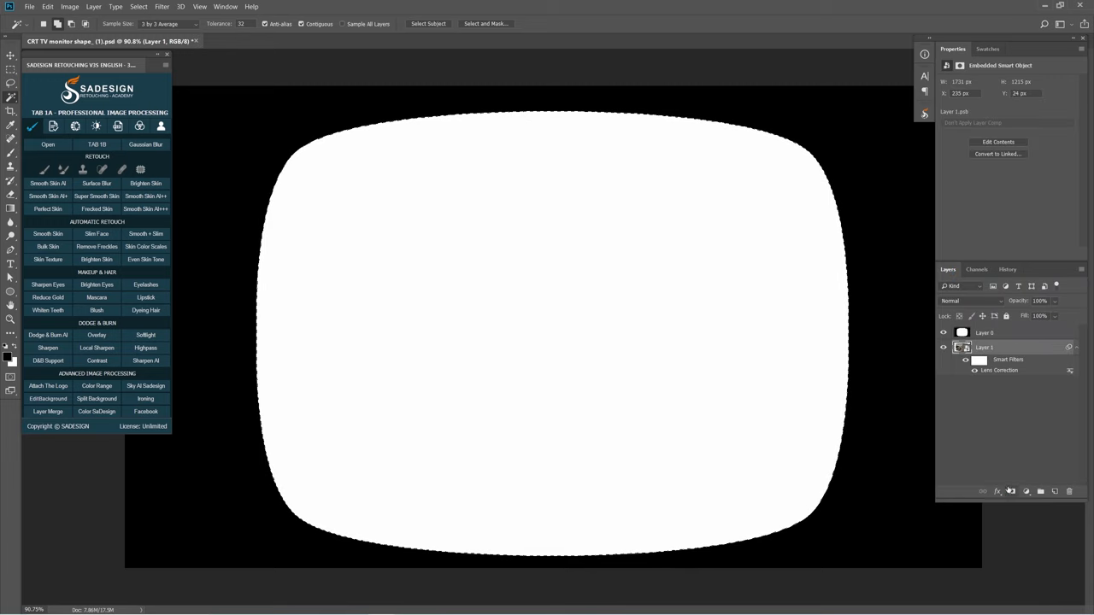
- Mask Layer 1 to the selection and fill new Layer 2 with black
click(985, 333)
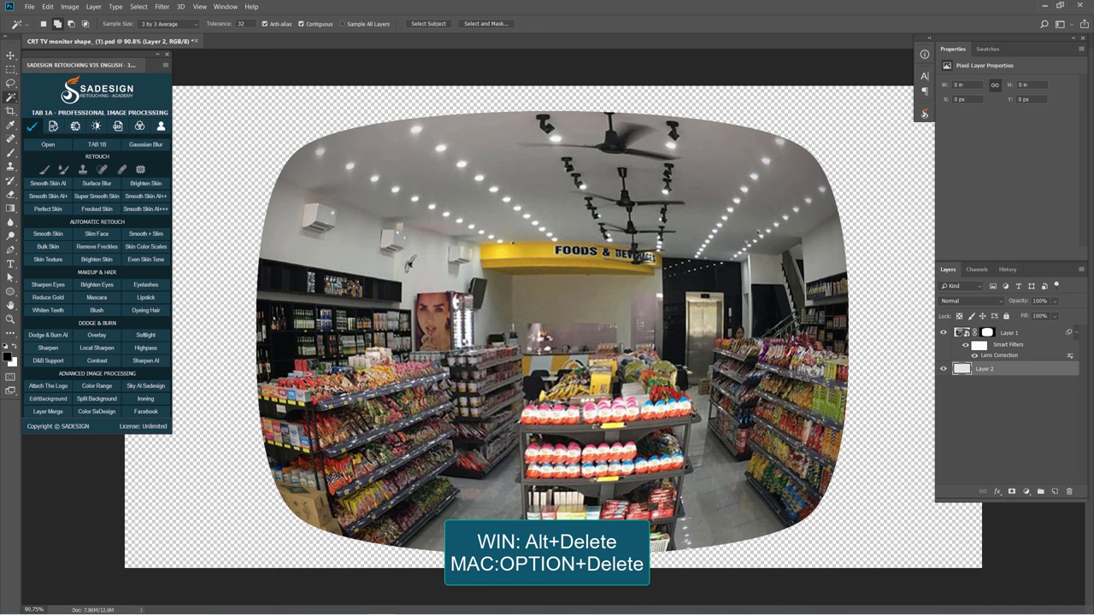
key(alt+Delete)
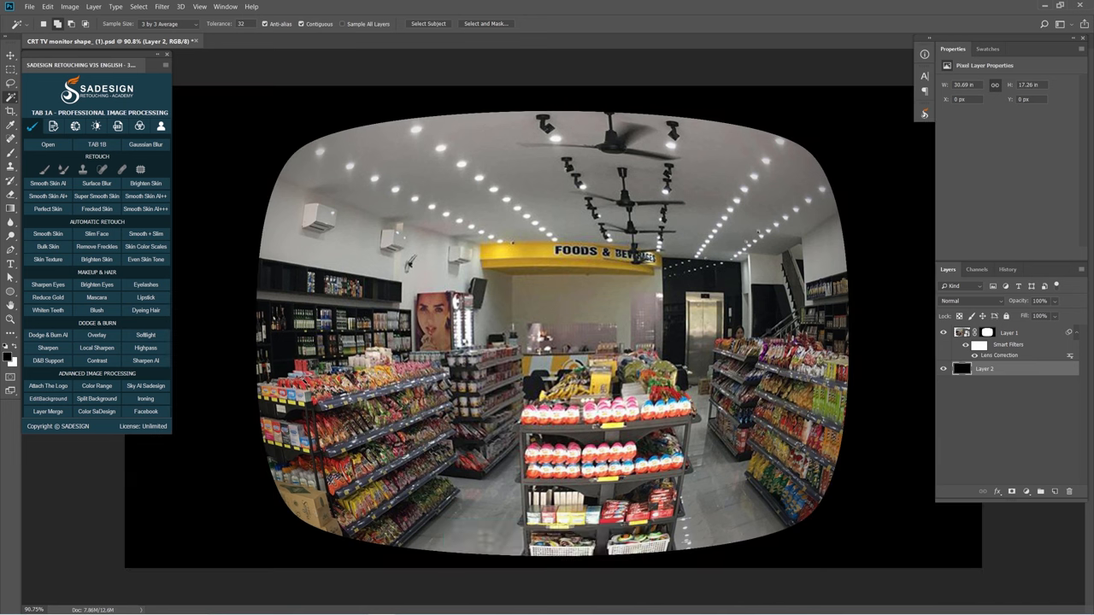
click(1009, 332)
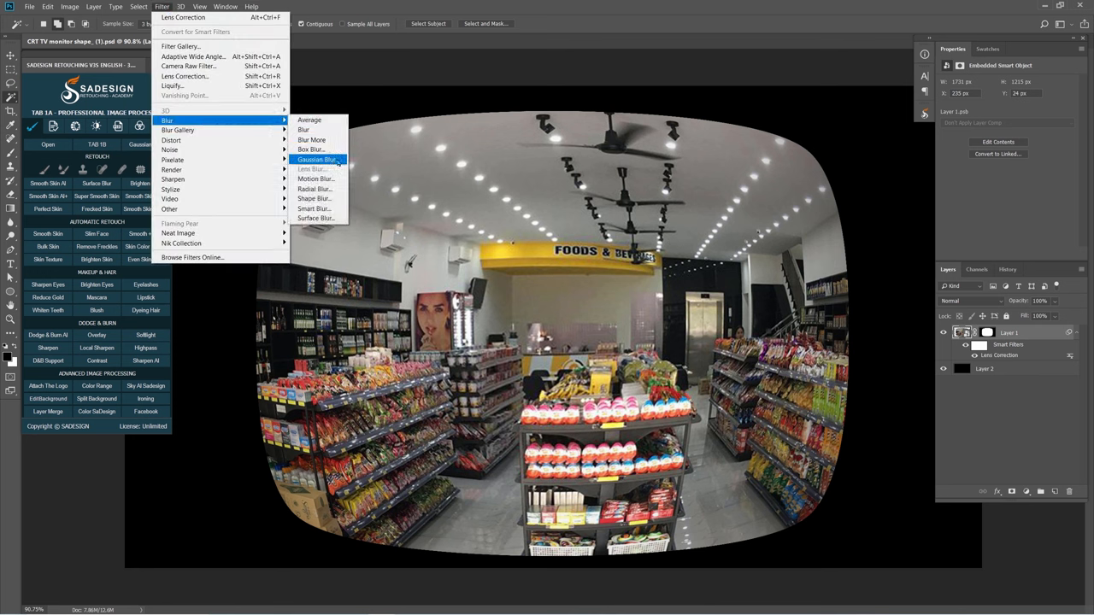
- Apply a 1-pixel Gaussian Blur and an Overlay Inner Glow of size 20 to the photo
click(317, 160)
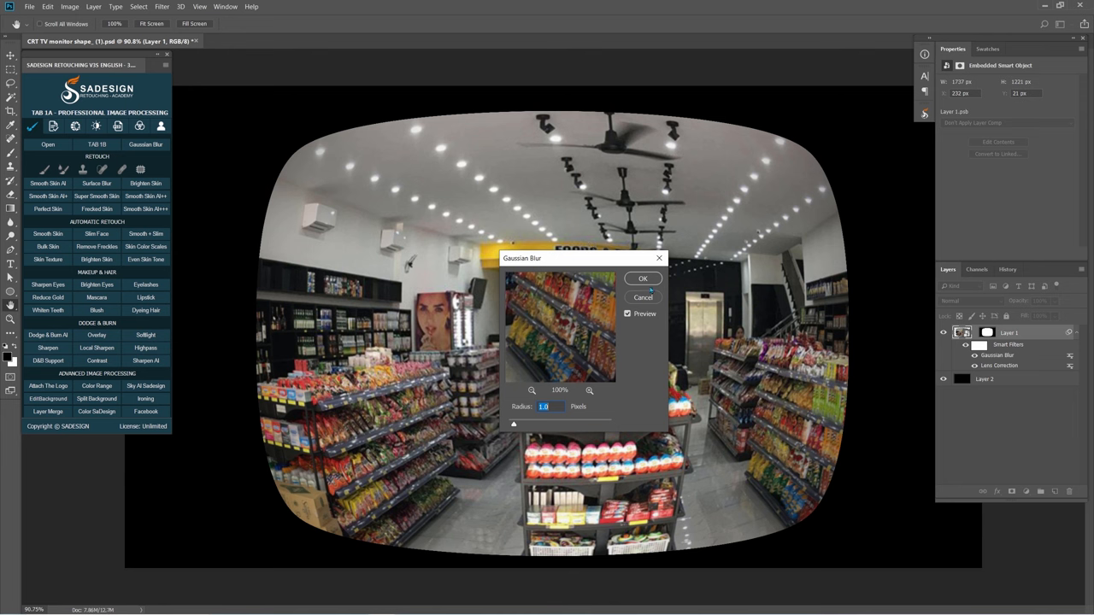
click(643, 279)
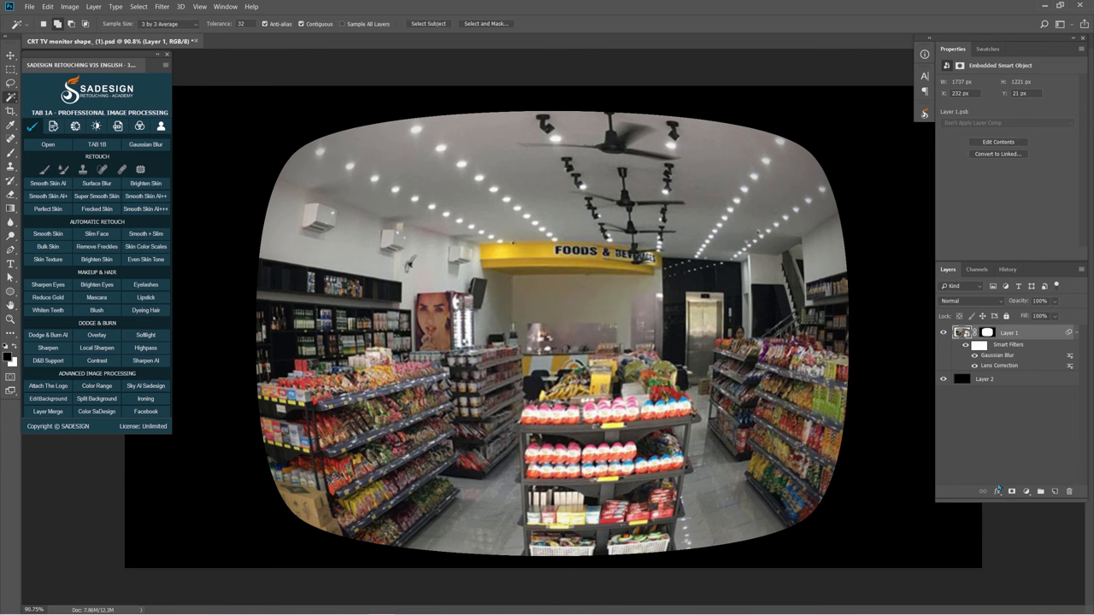
click(997, 492)
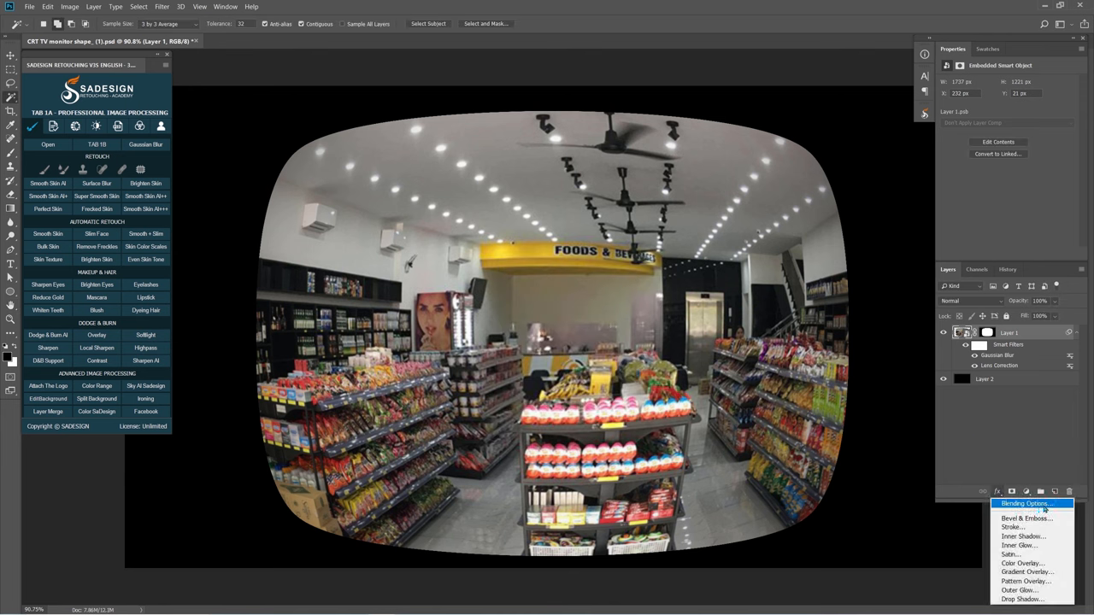
click(1024, 503)
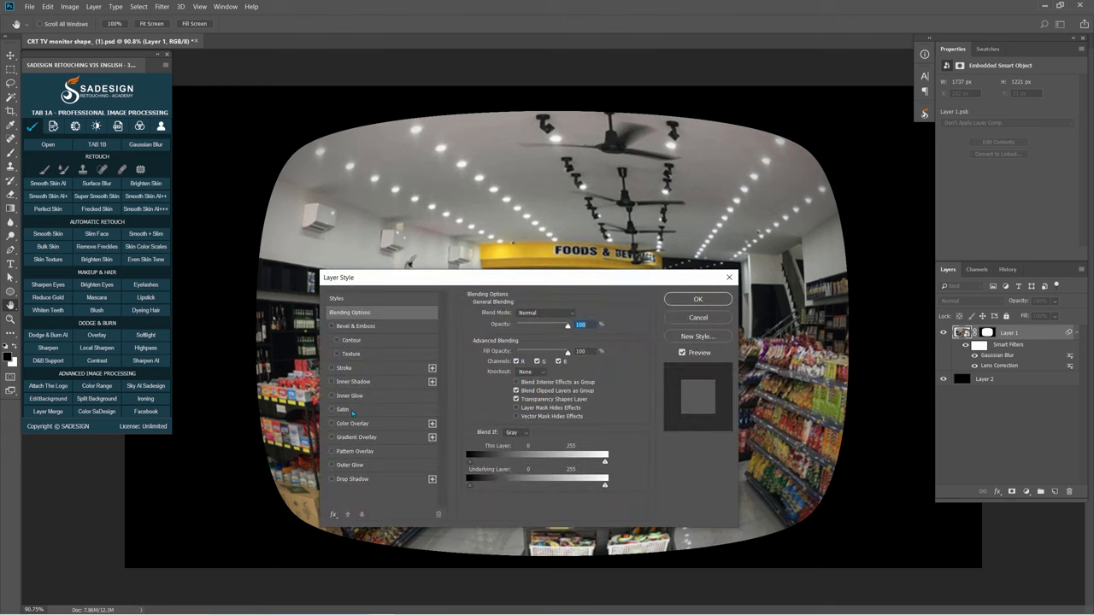
click(350, 395)
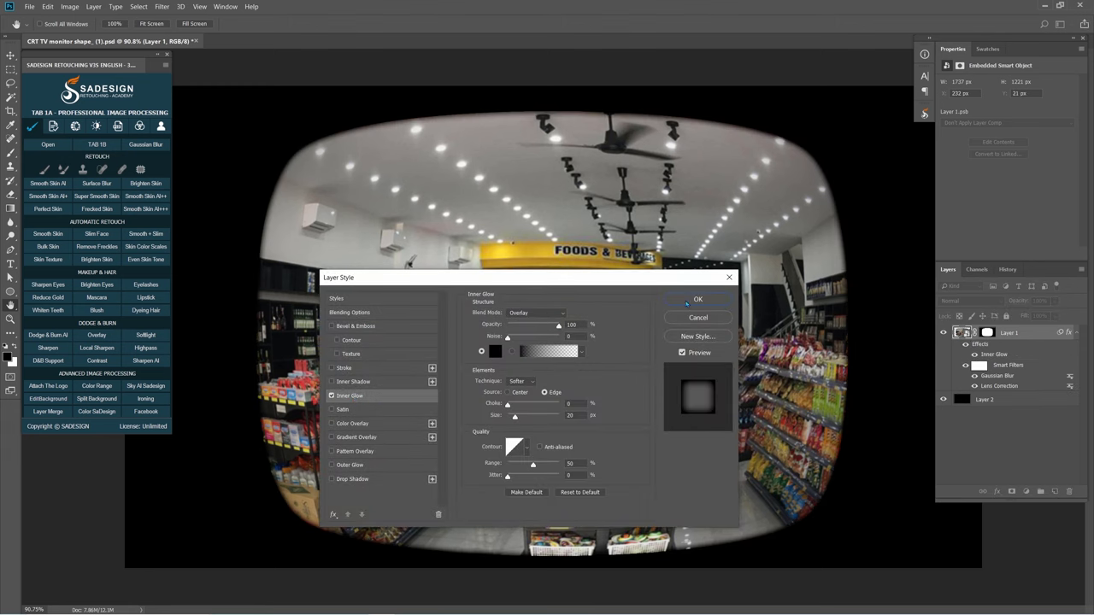
click(698, 299)
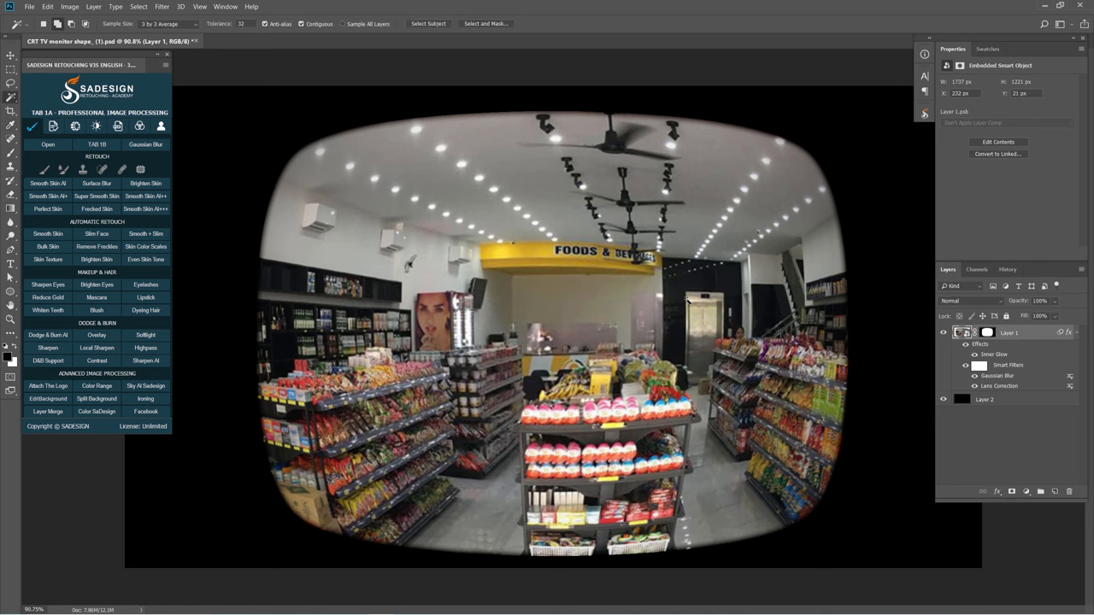
mouse_move(1019, 437)
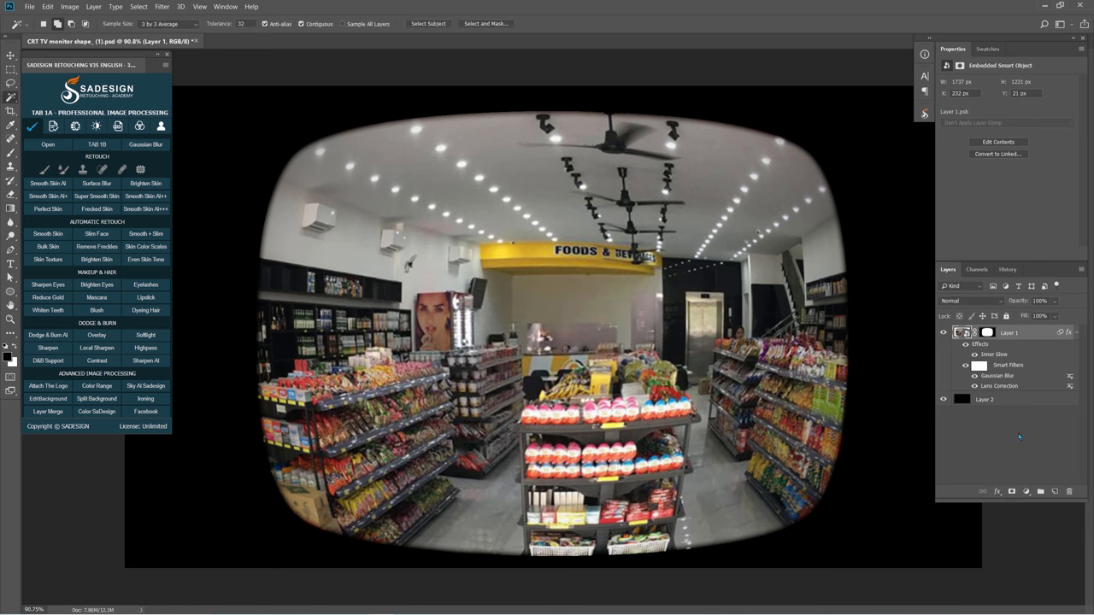
- Add Filter Gallery Grain, type Clumped, with intensity 40 and contrast 40
click(162, 6)
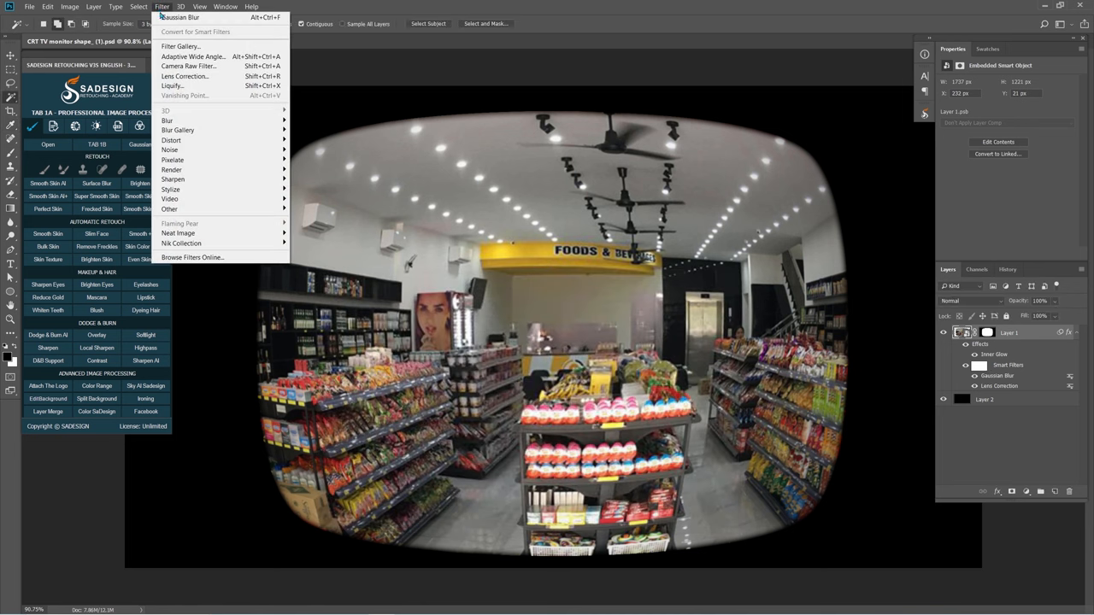
click(181, 46)
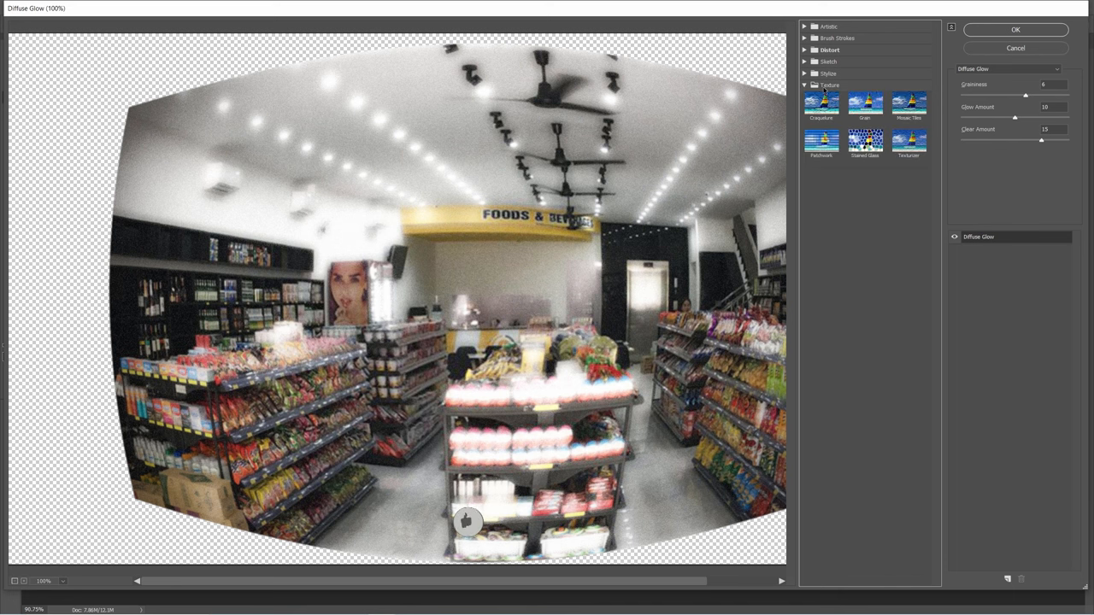
click(865, 102)
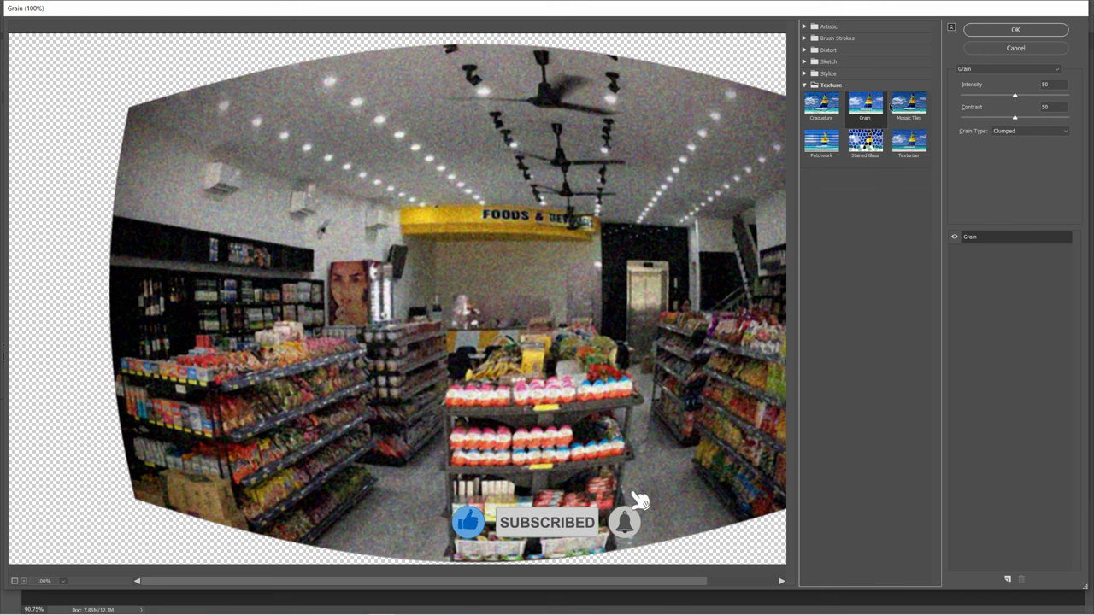
click(1065, 130)
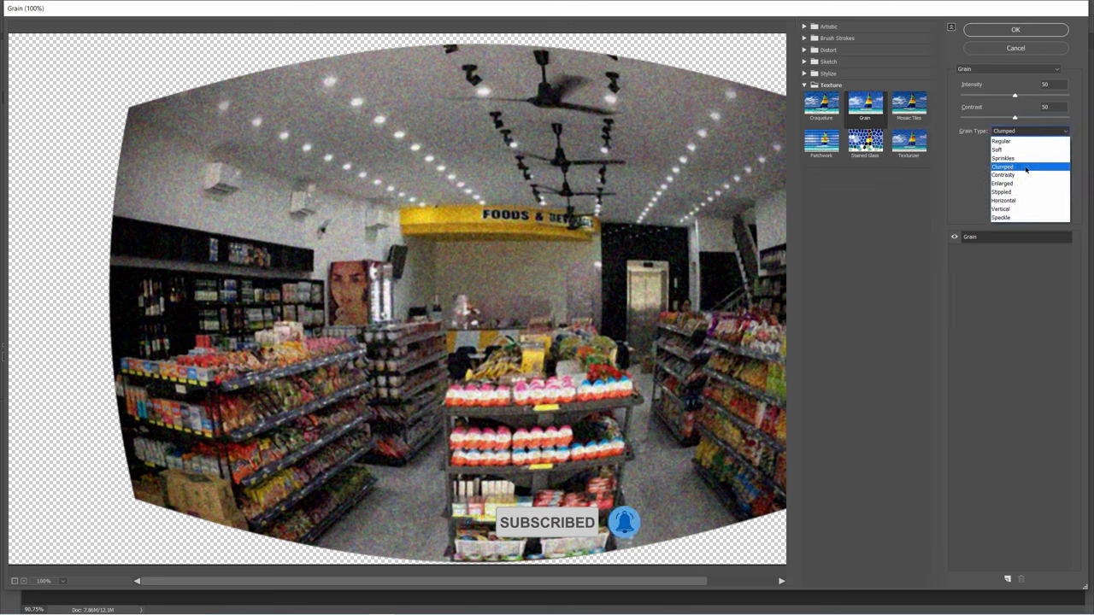
click(1002, 166)
text(40)
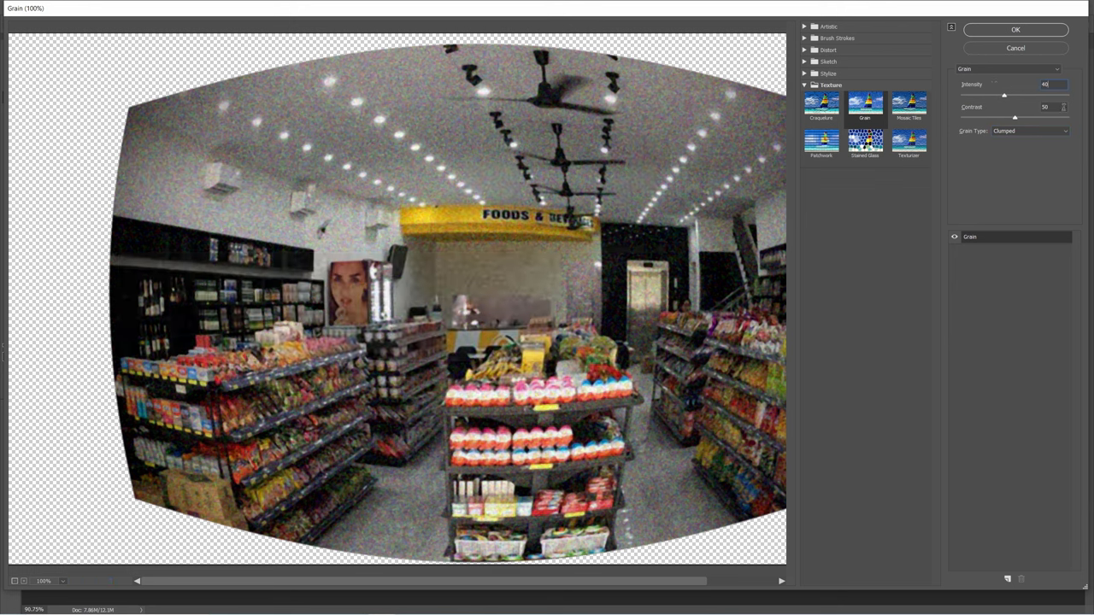
drag(1014, 117, 1004, 117)
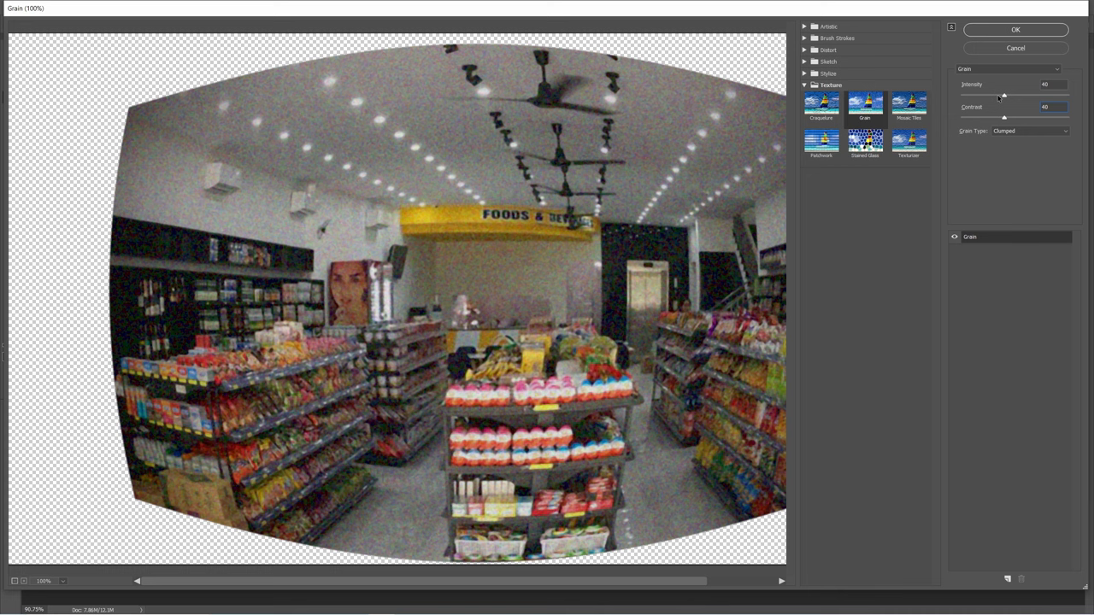
click(1015, 29)
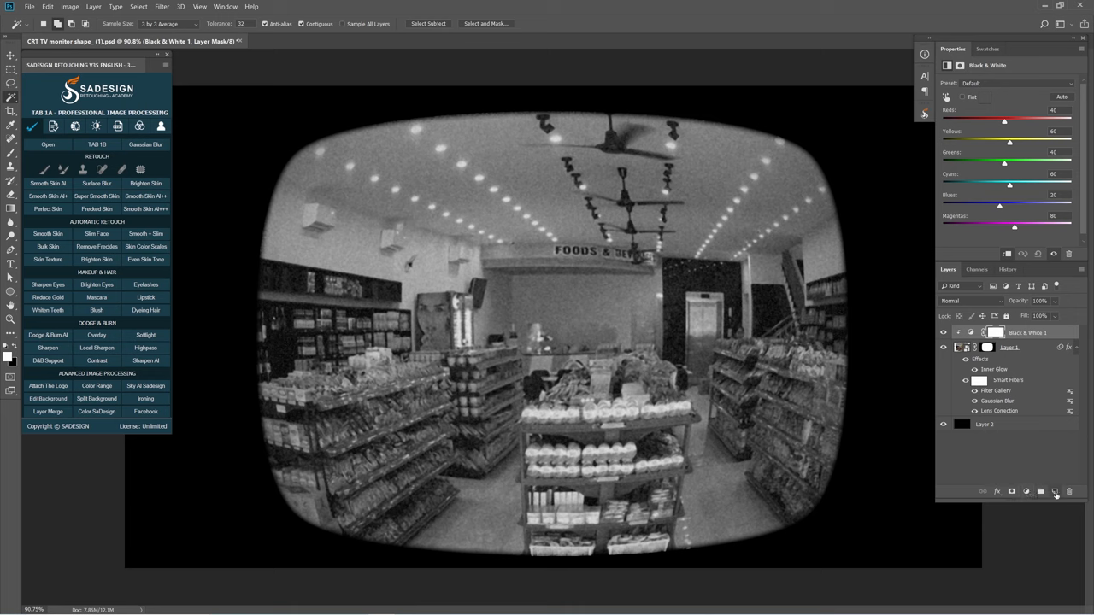
- Fill Layer 3 with 50% Gray and reset the default black and white colors
key(shift+f5)
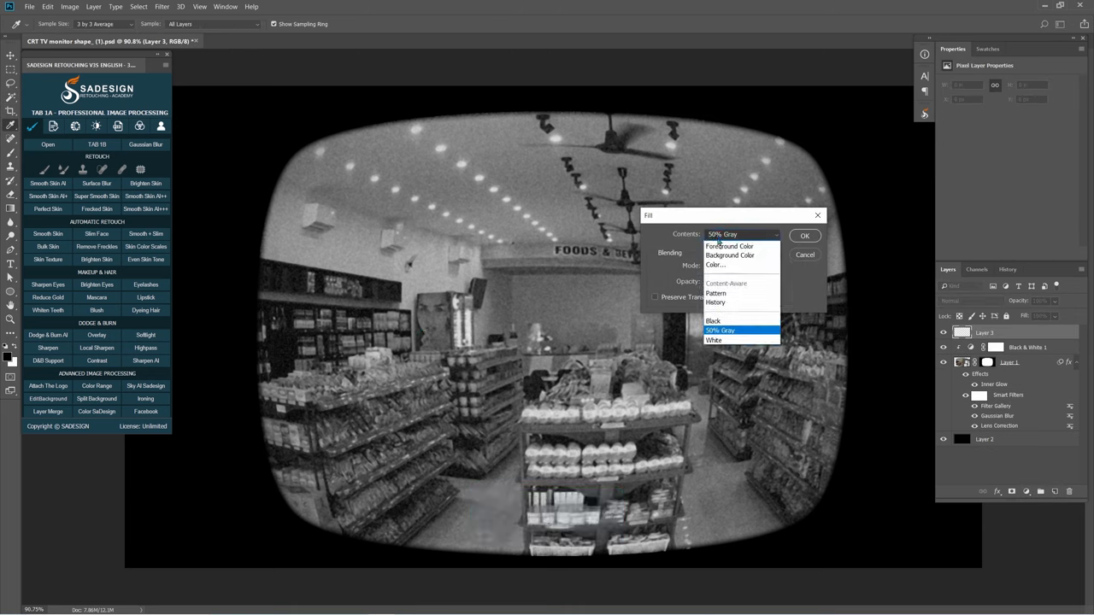
click(721, 331)
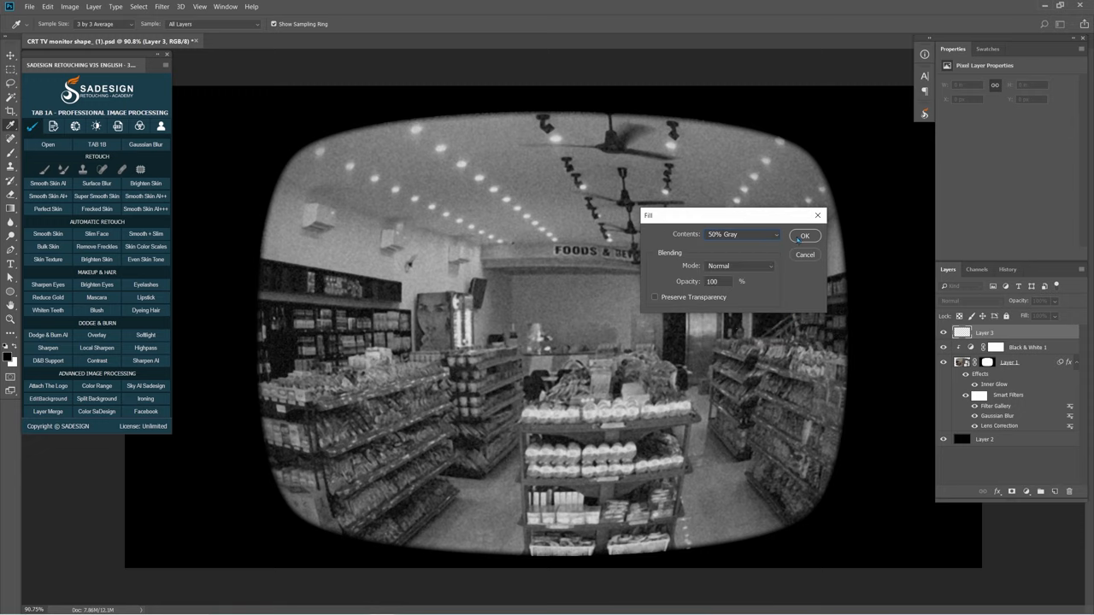
click(803, 235)
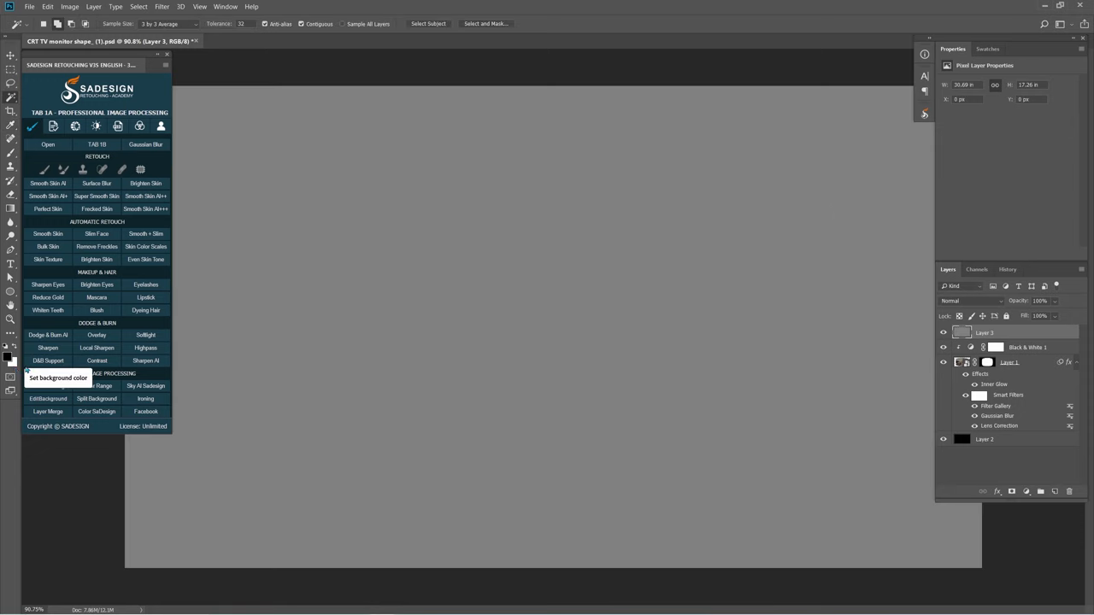
click(162, 6)
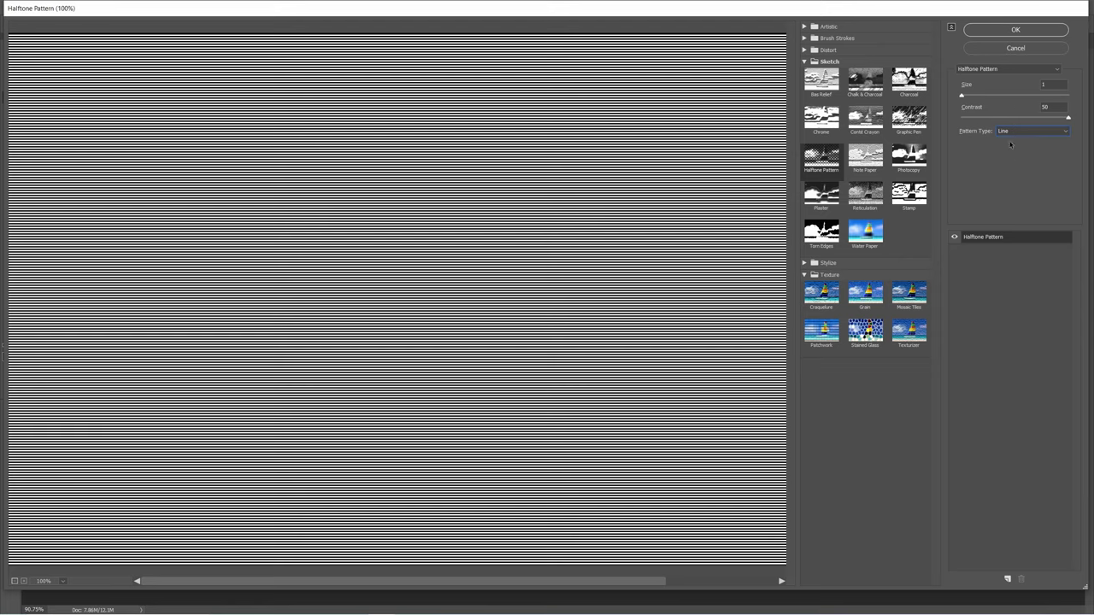
- Apply a Line Halftone Pattern (size 1, contrast 50) to Layer 3 and change its blend mode
click(1016, 30)
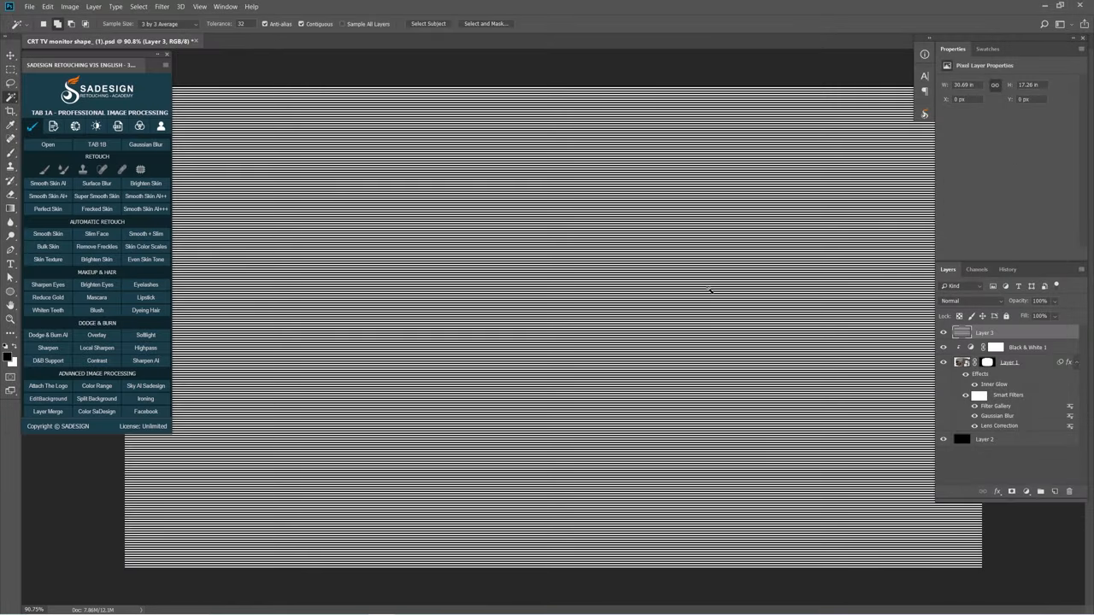
click(972, 301)
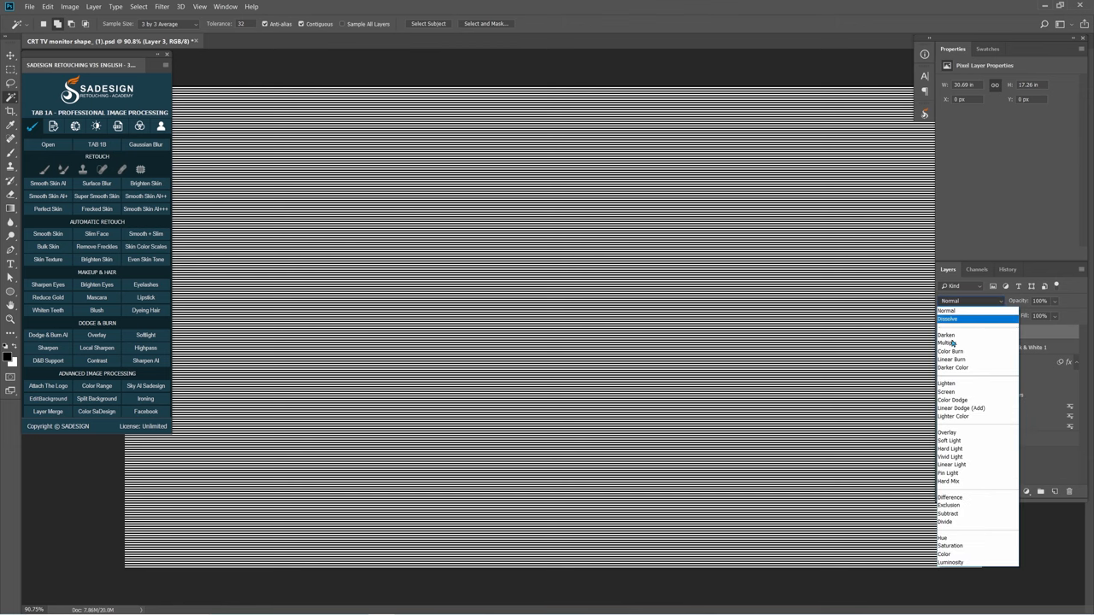
click(947, 430)
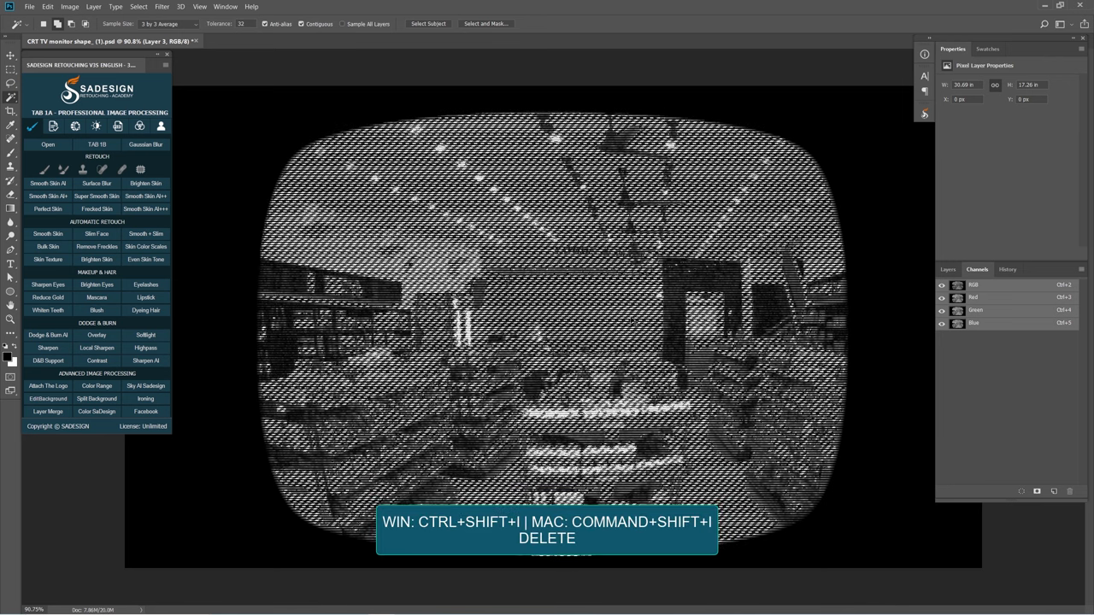
- Invert the selection to trim Layer 3, then set it to Overlay at 80% opacity
key(ctrl+shift+i)
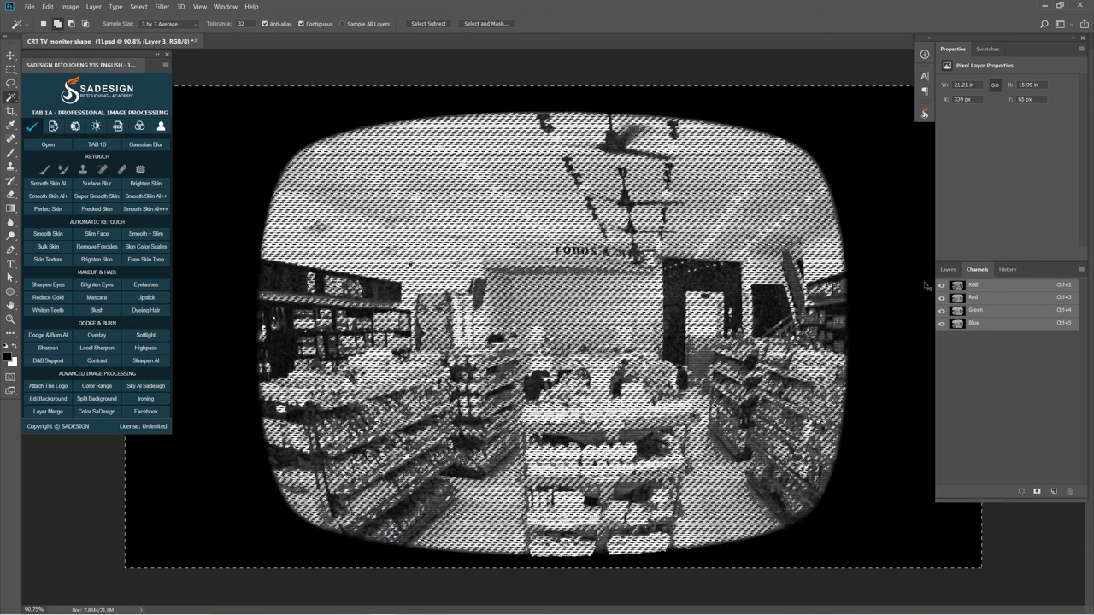
click(948, 269)
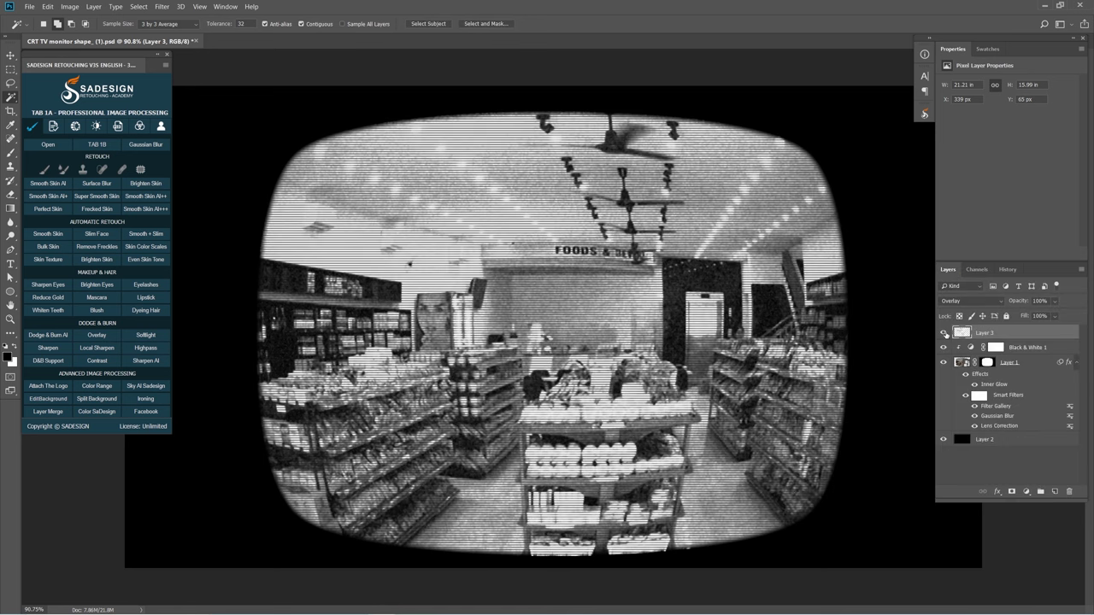
mouse_move(1041, 301)
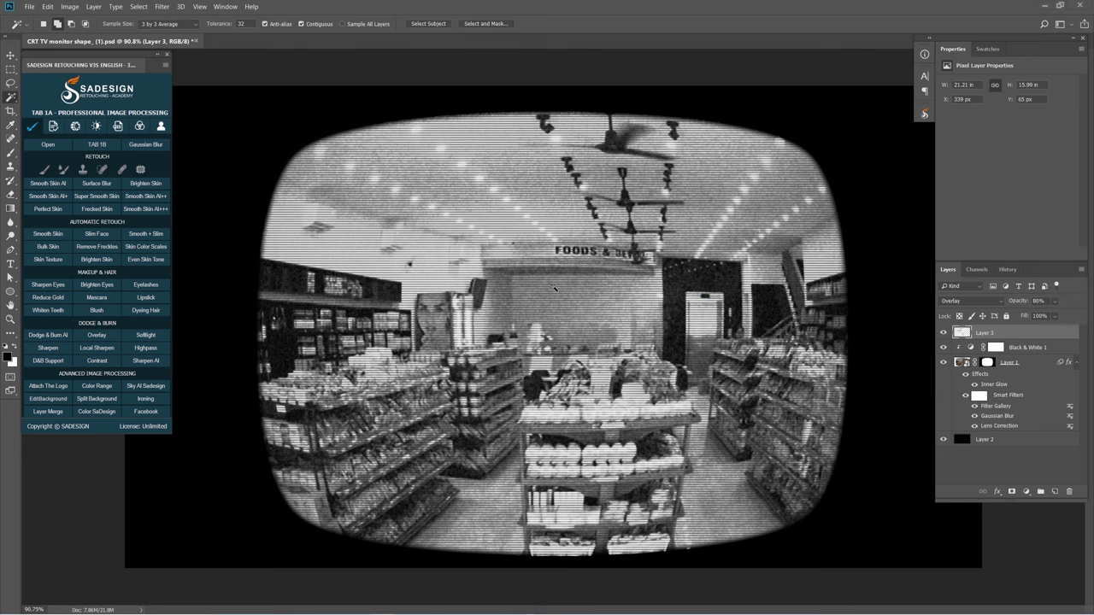
click(199, 6)
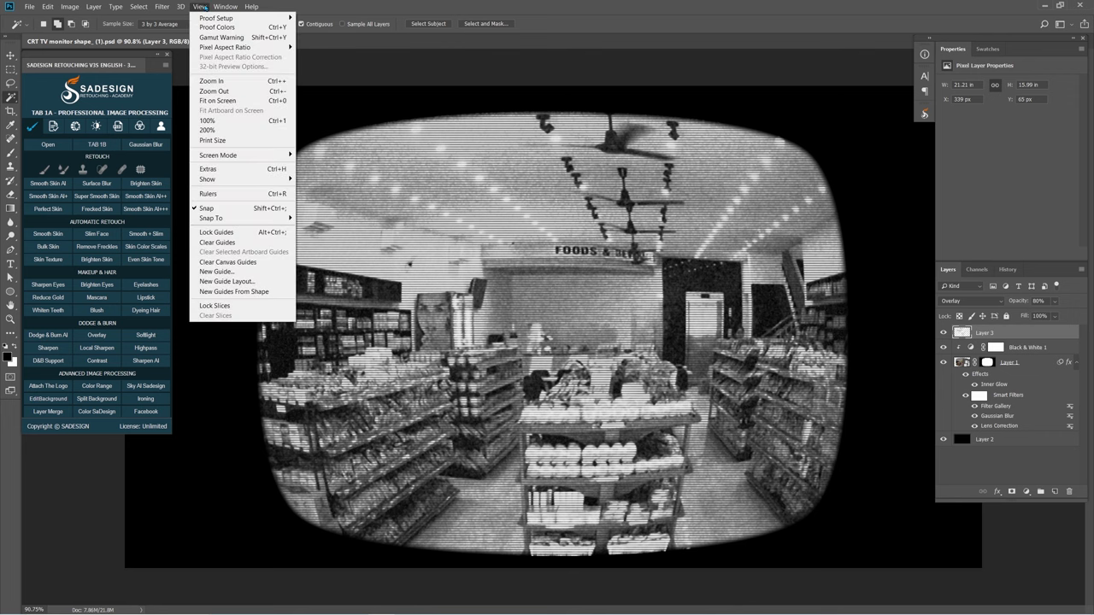
mouse_move(242, 282)
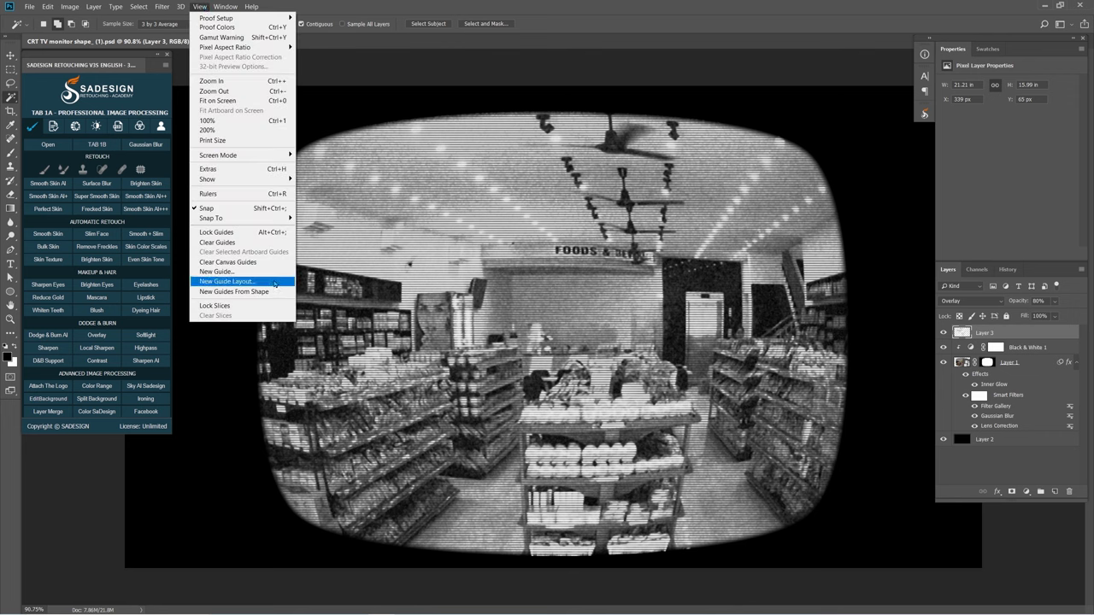
- Create a new guide layout with margin guides framing the screen
click(227, 282)
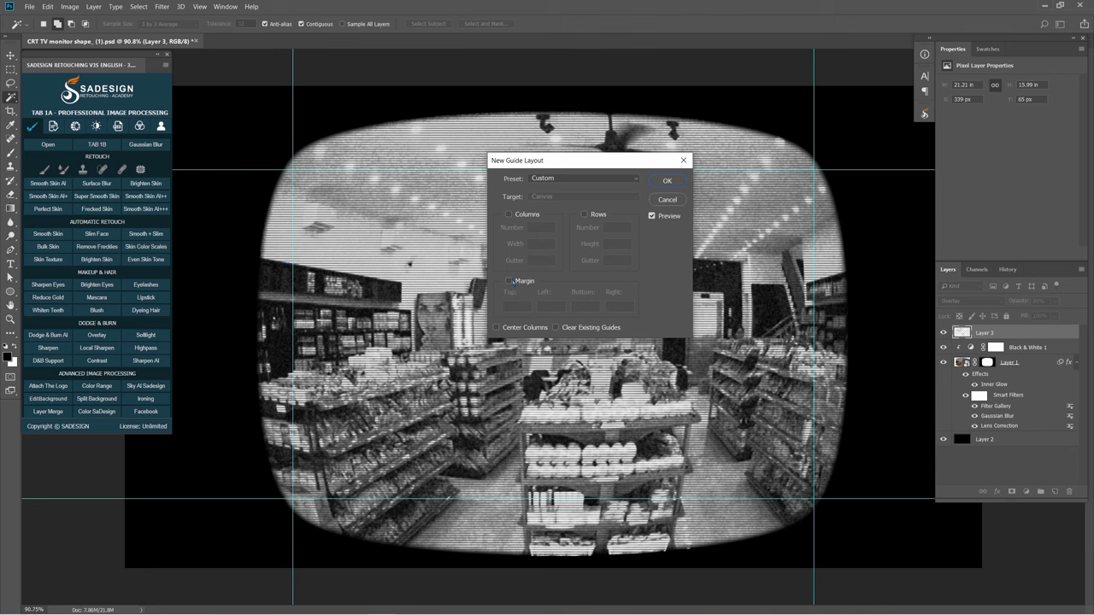
click(508, 280)
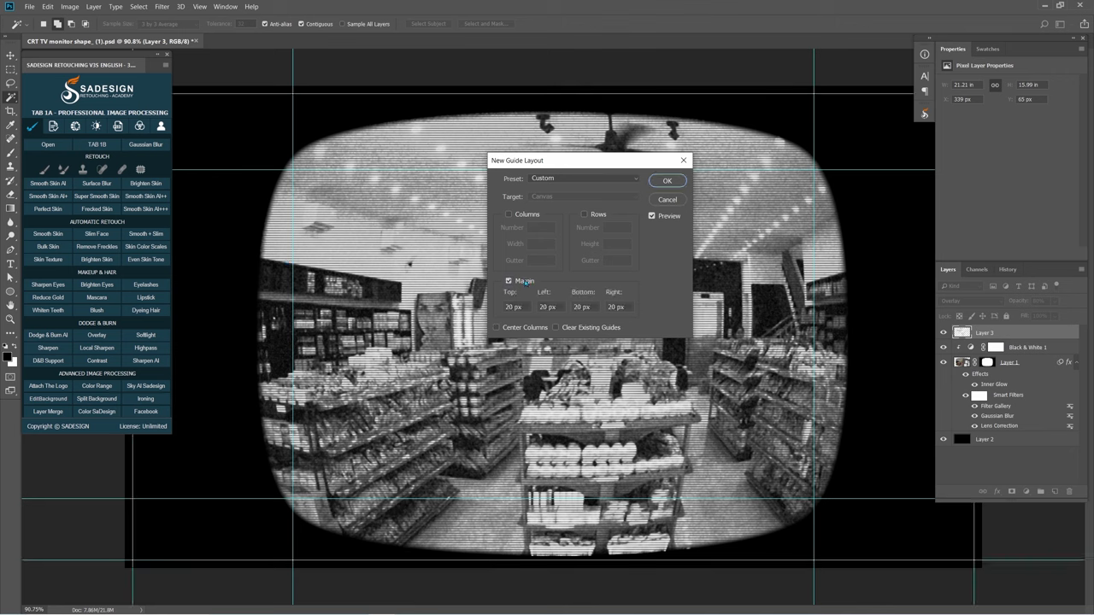
click(508, 282)
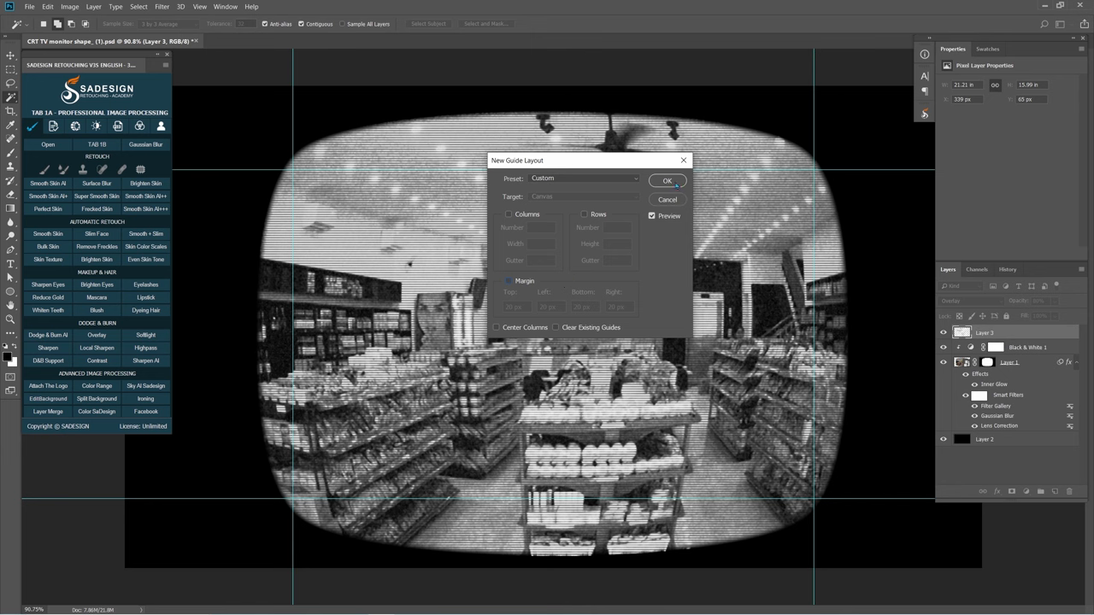
click(667, 180)
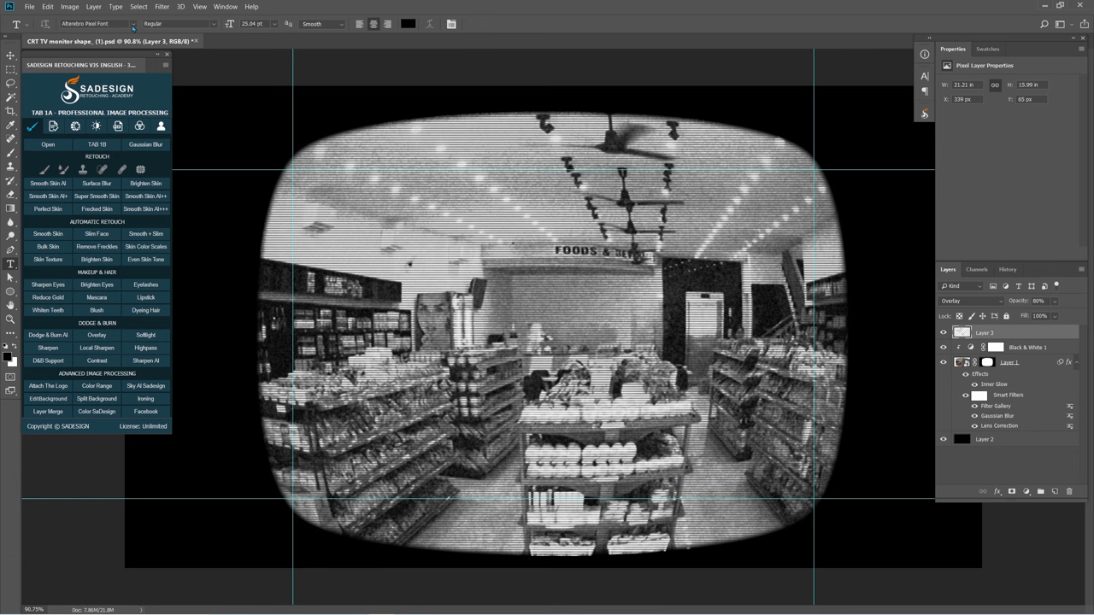
- Type pixel-font labels Rec, Camera 88, 10:08:22 AM and 09/11/1960 into the four corners
click(96, 23)
text(Rec)
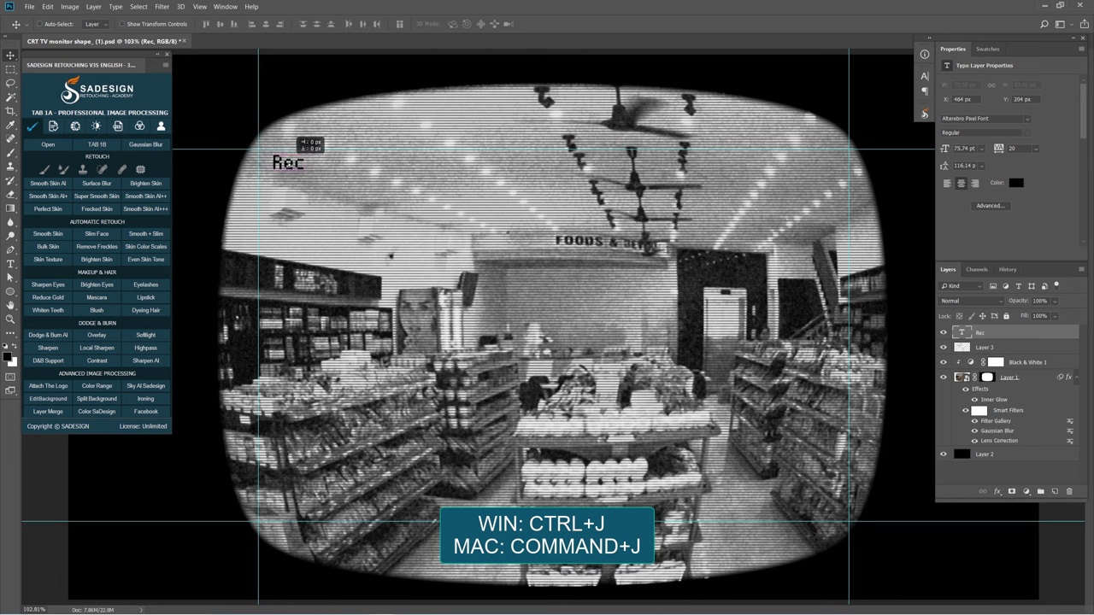
key(ctrl+j)
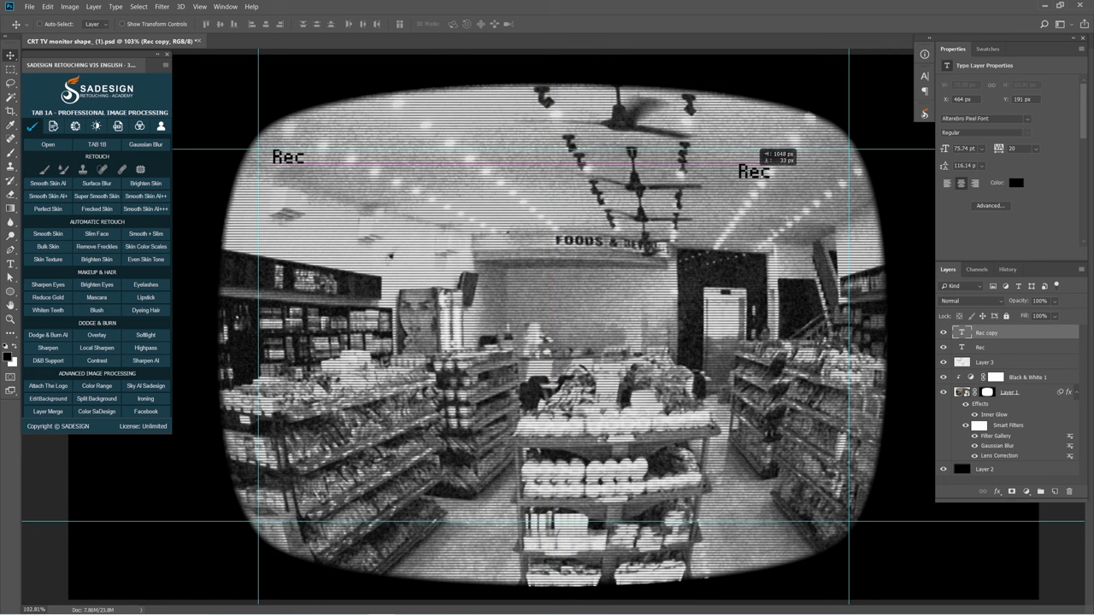
drag(752, 171, 830, 158)
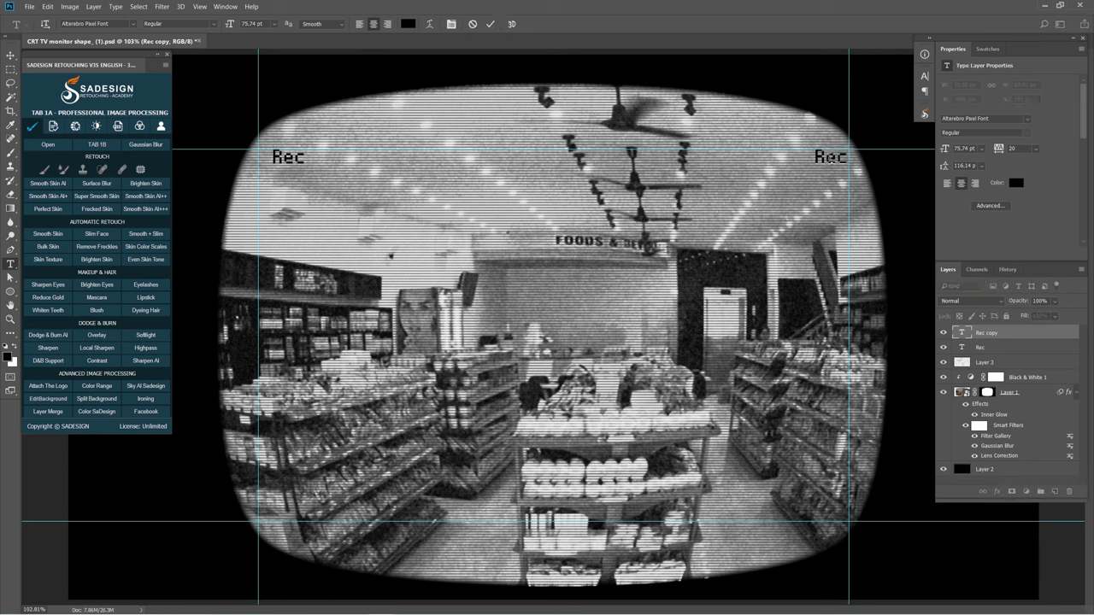
text(Camera 88)
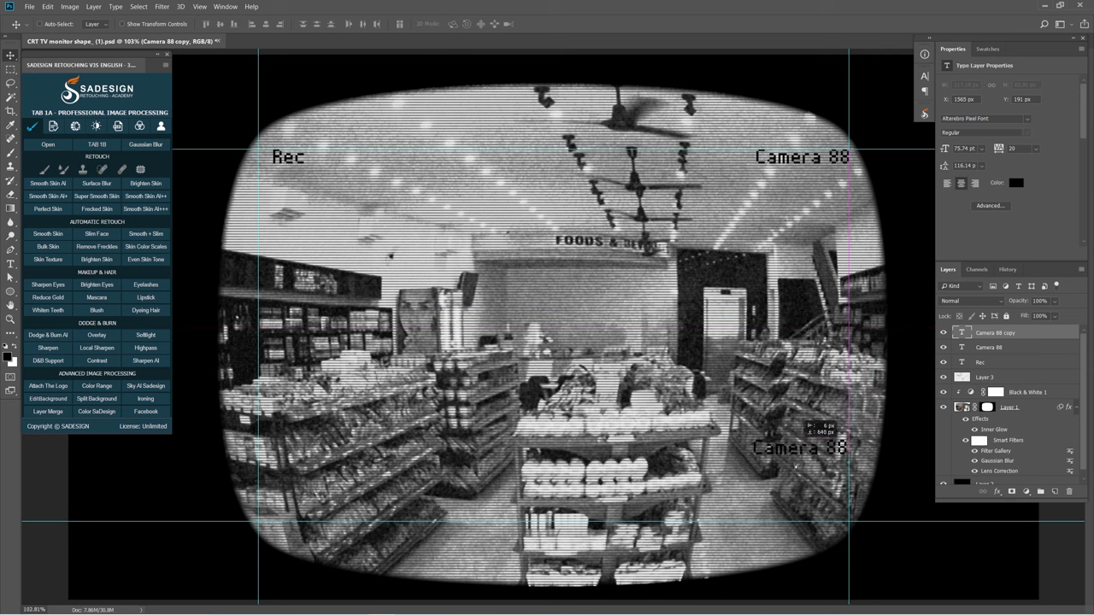
drag(801, 449, 801, 511)
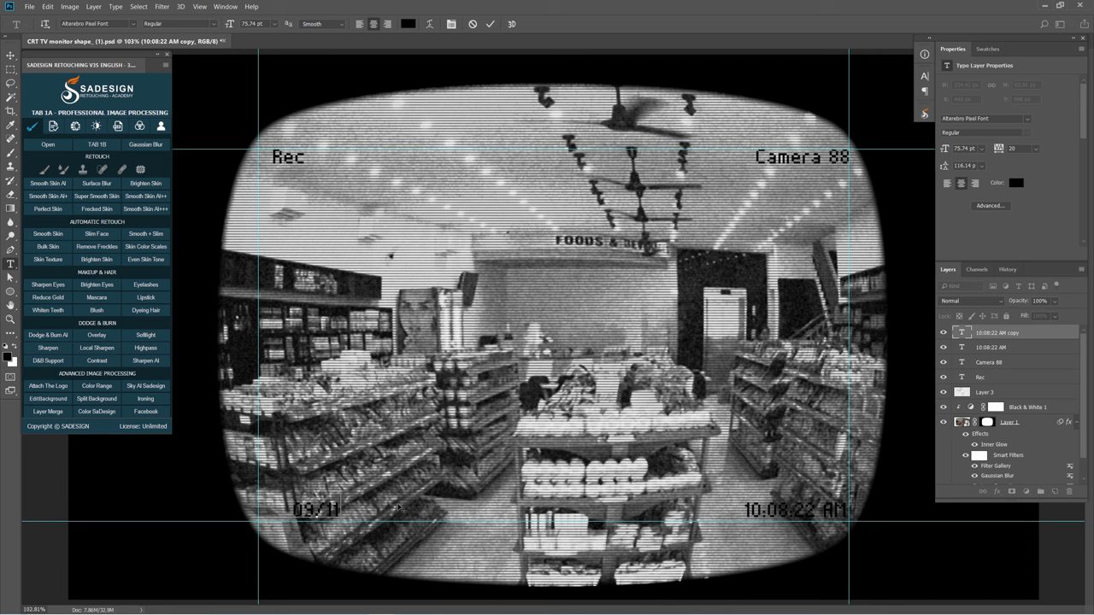
text(08/11/1960)
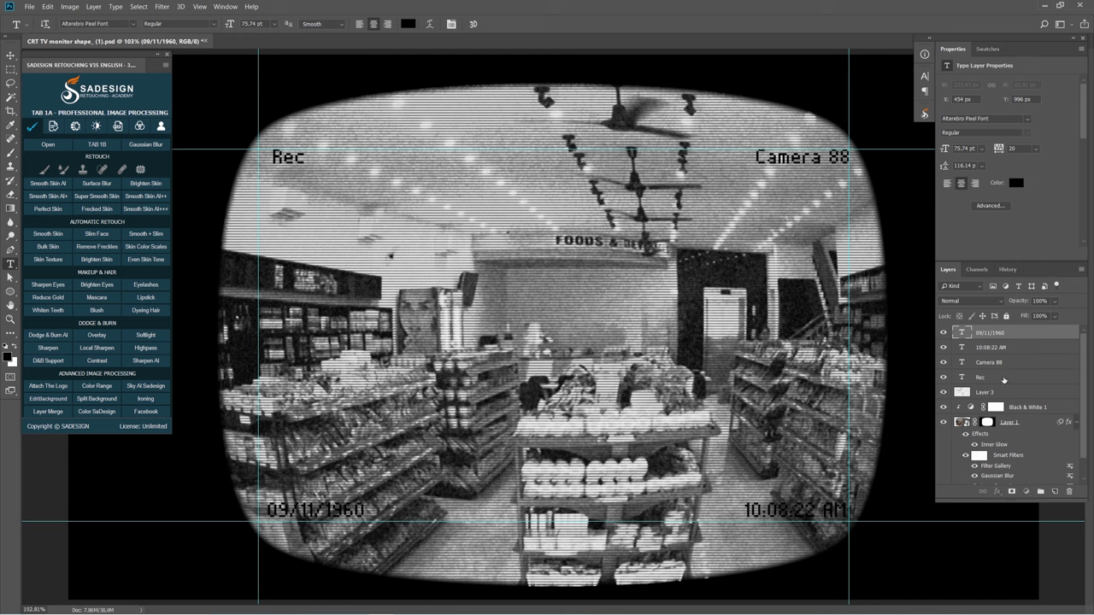
- Merge the four text layers and turn them white with Hue/Saturation Lightness +100
key(ctrl+e)
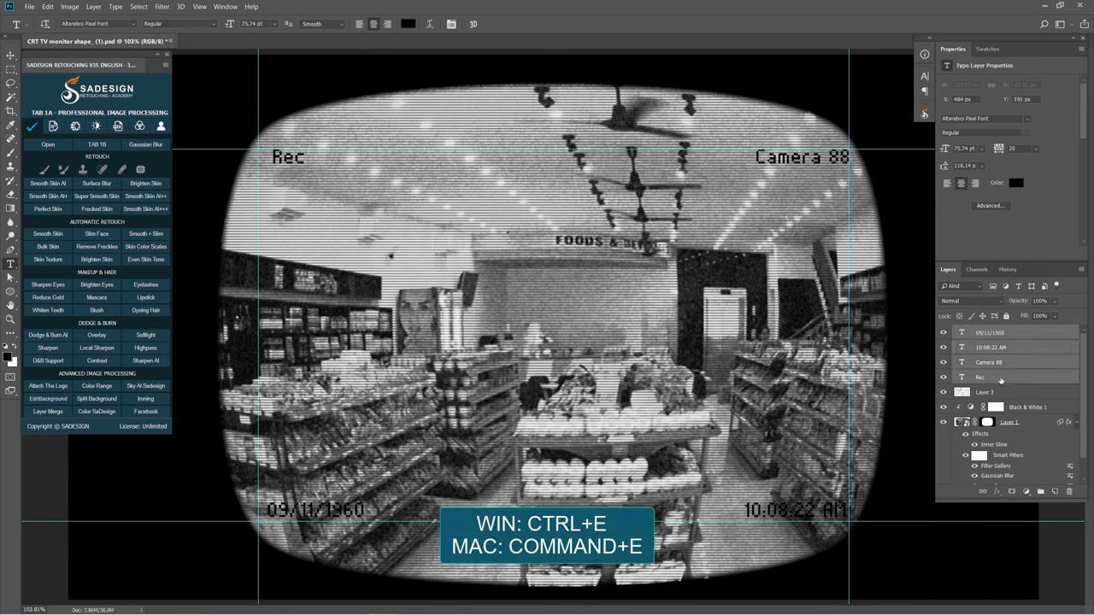
key(ctrl+e)
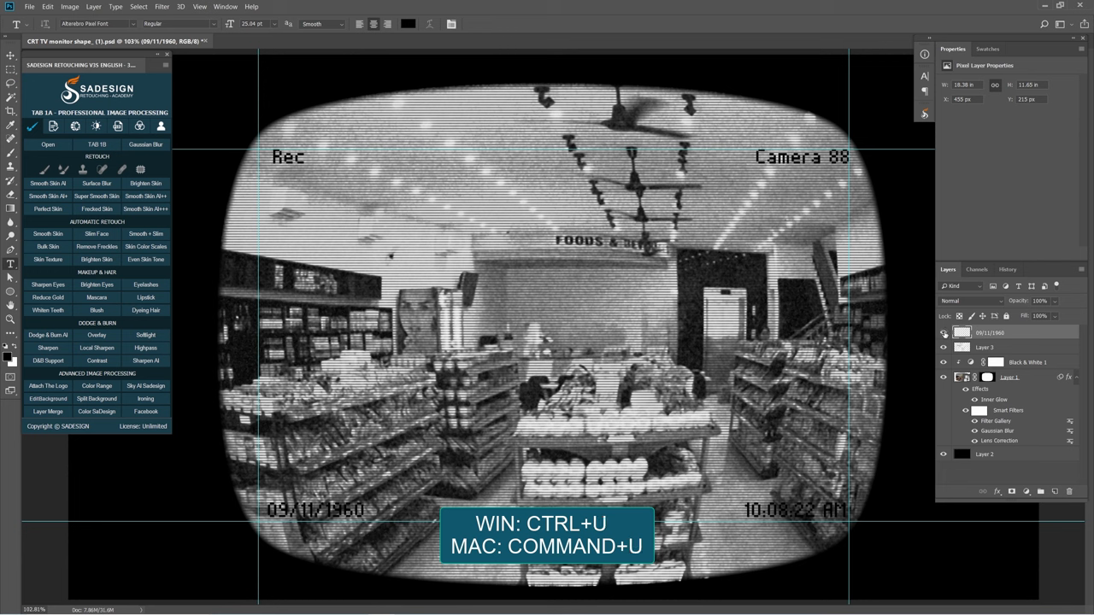
key(ctrl+u)
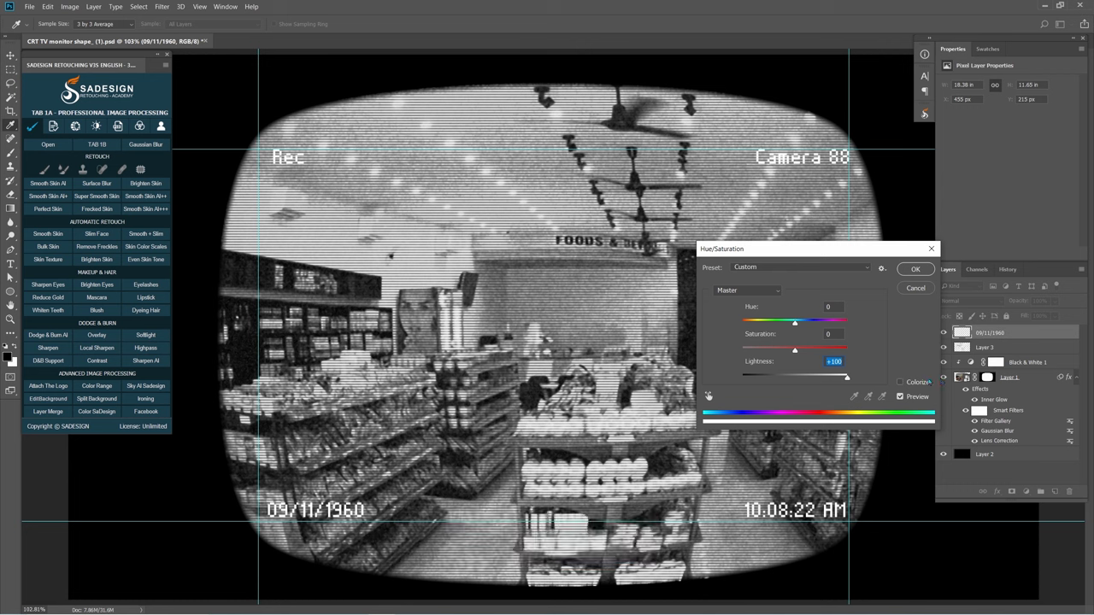
click(915, 268)
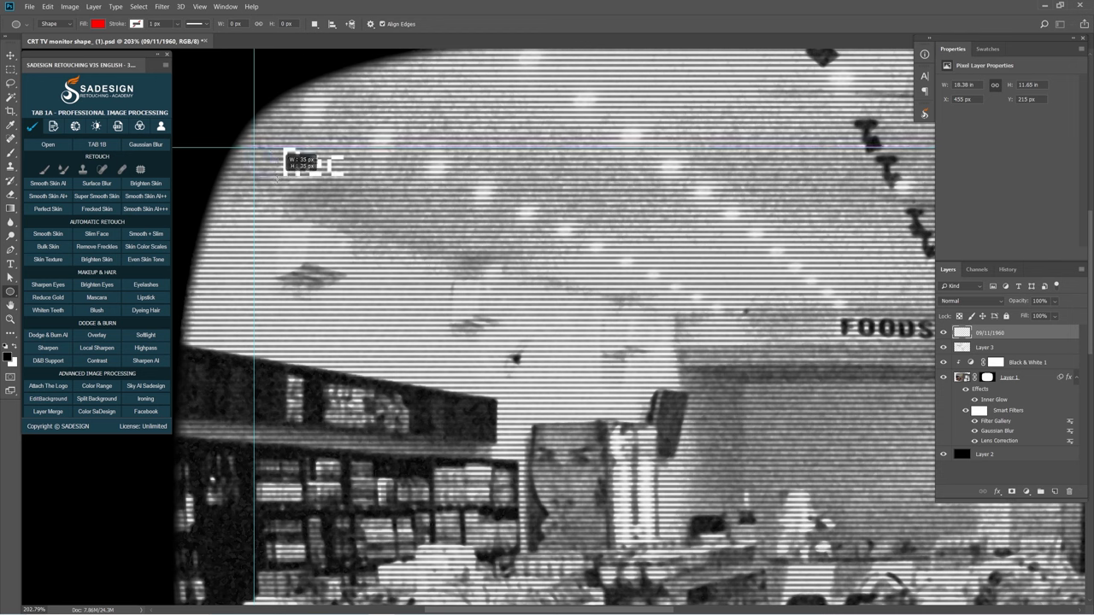
- Draw a 35 px red circle left of Rec at 80% opacity
drag(263, 162, 292, 193)
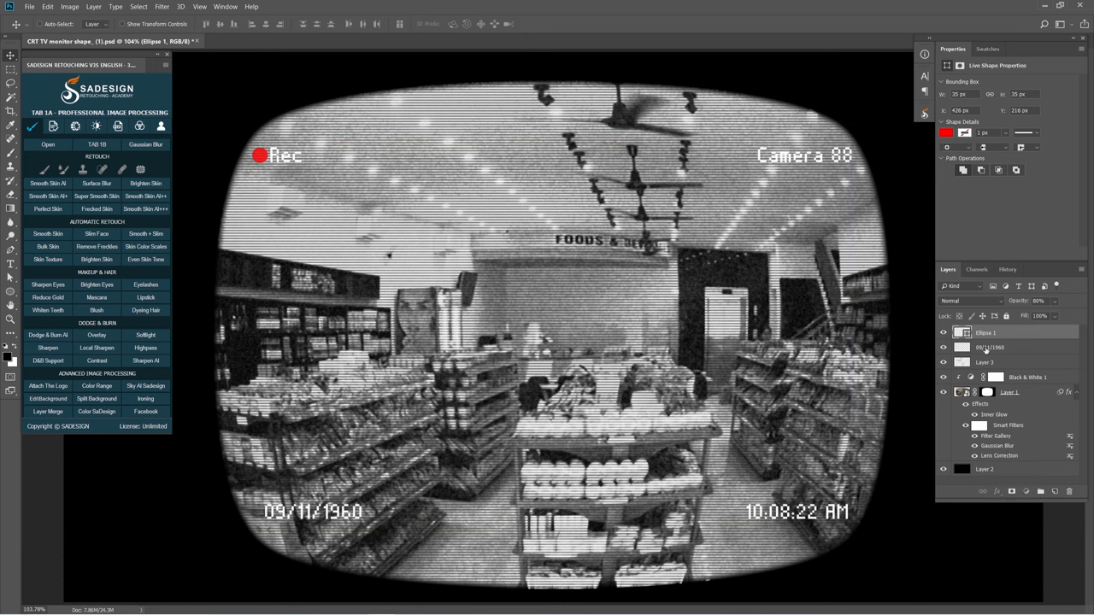
click(989, 347)
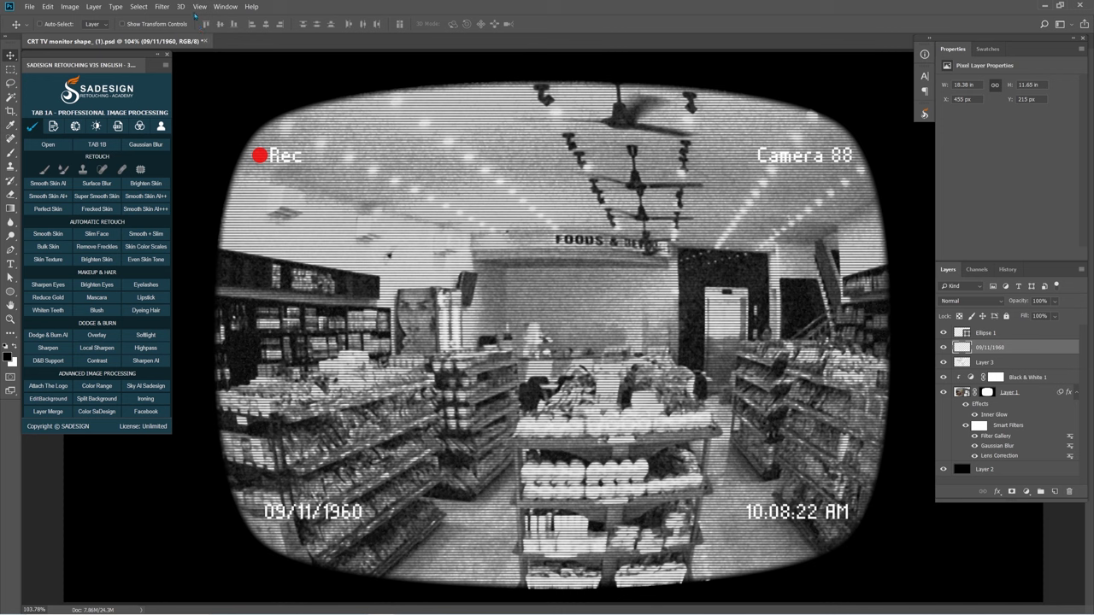
- Apply a 1.0-pixel Gaussian Blur to the merged white text layer
click(162, 7)
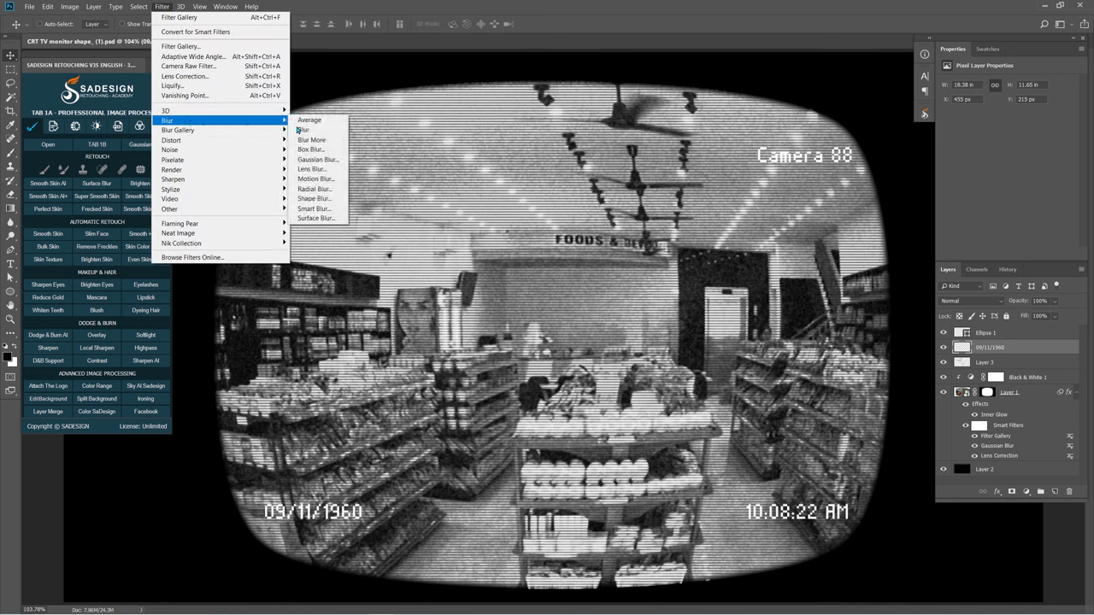
click(318, 159)
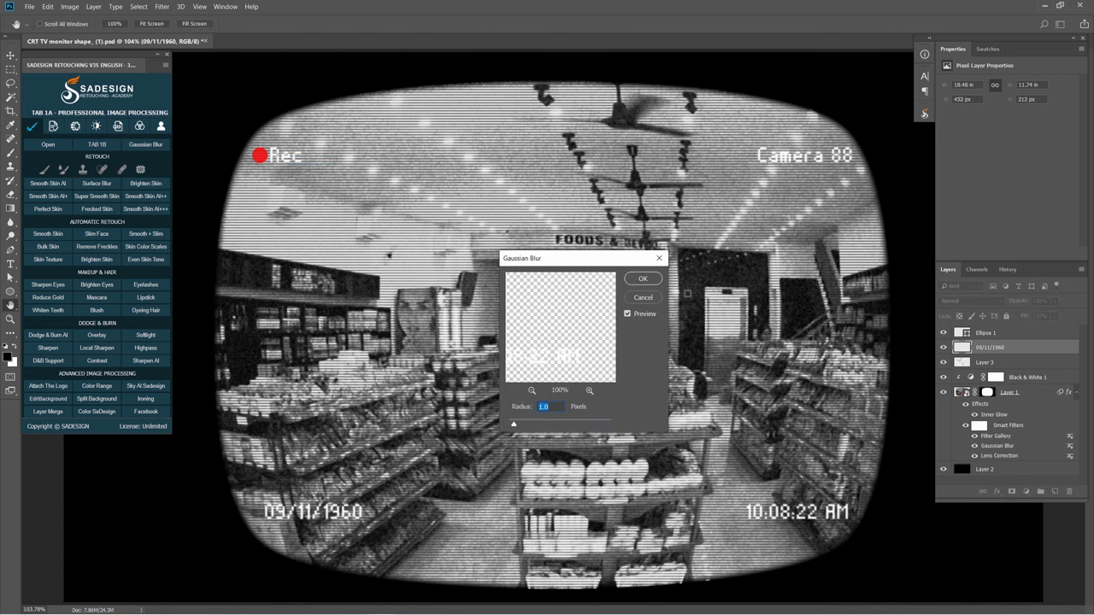
click(643, 279)
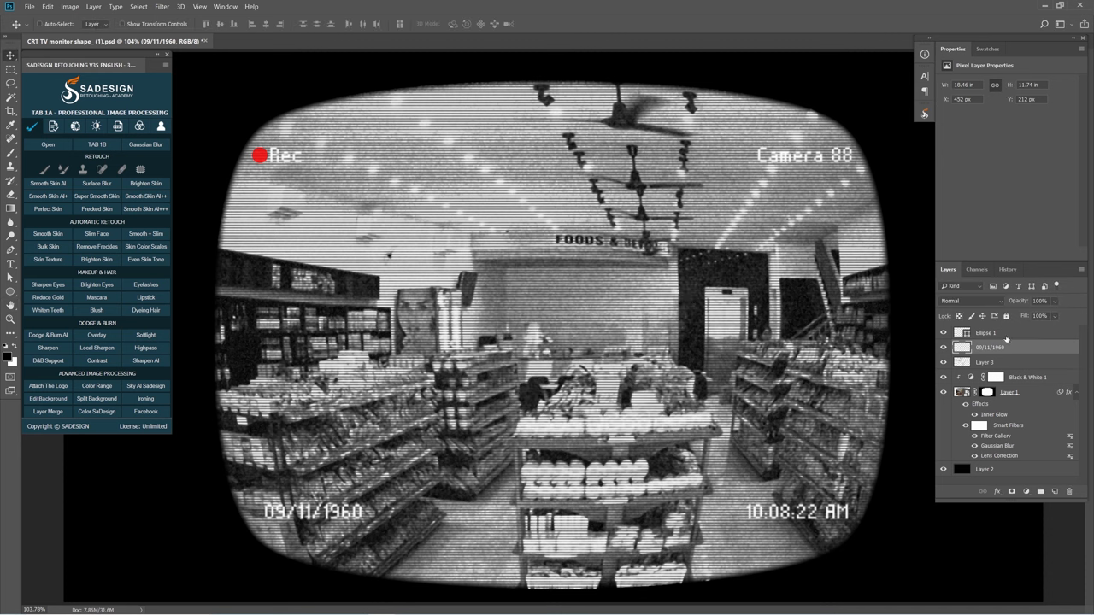
click(986, 332)
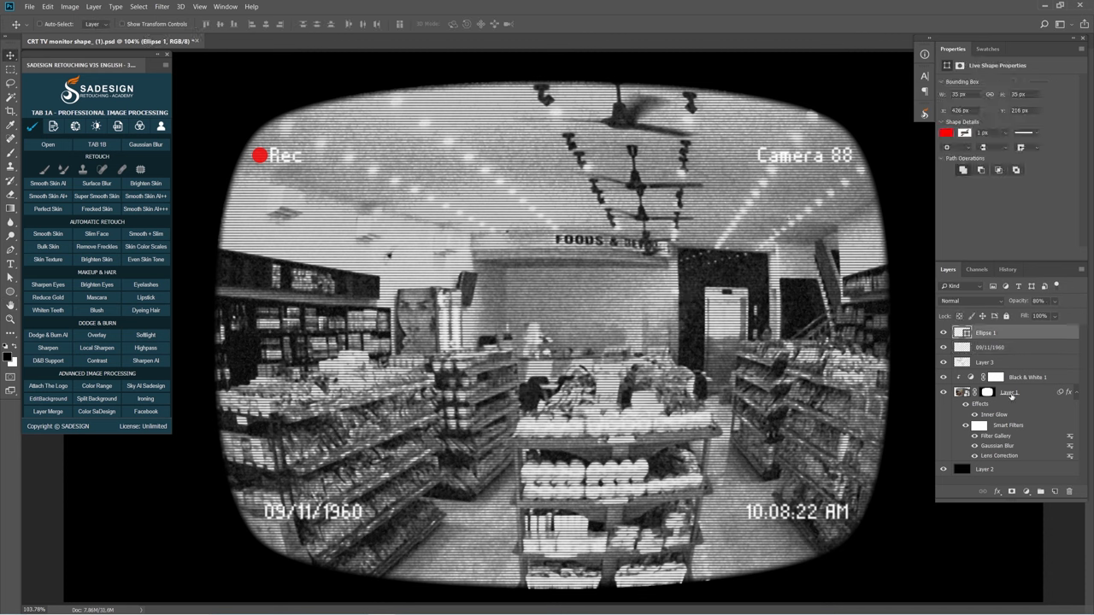